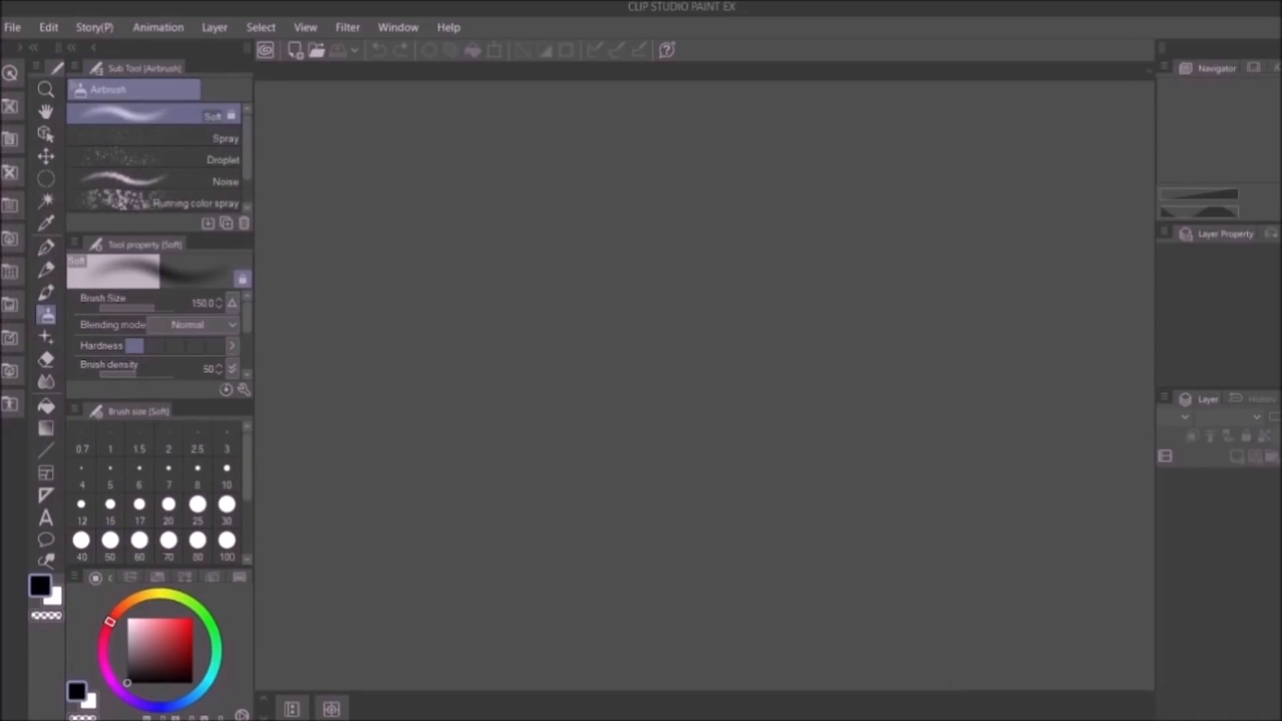
Reset the palette layout to the default workspace via Window > Workspace, confirming with Yes.
{"action": "left_click", "coordinate": [94, 578]}
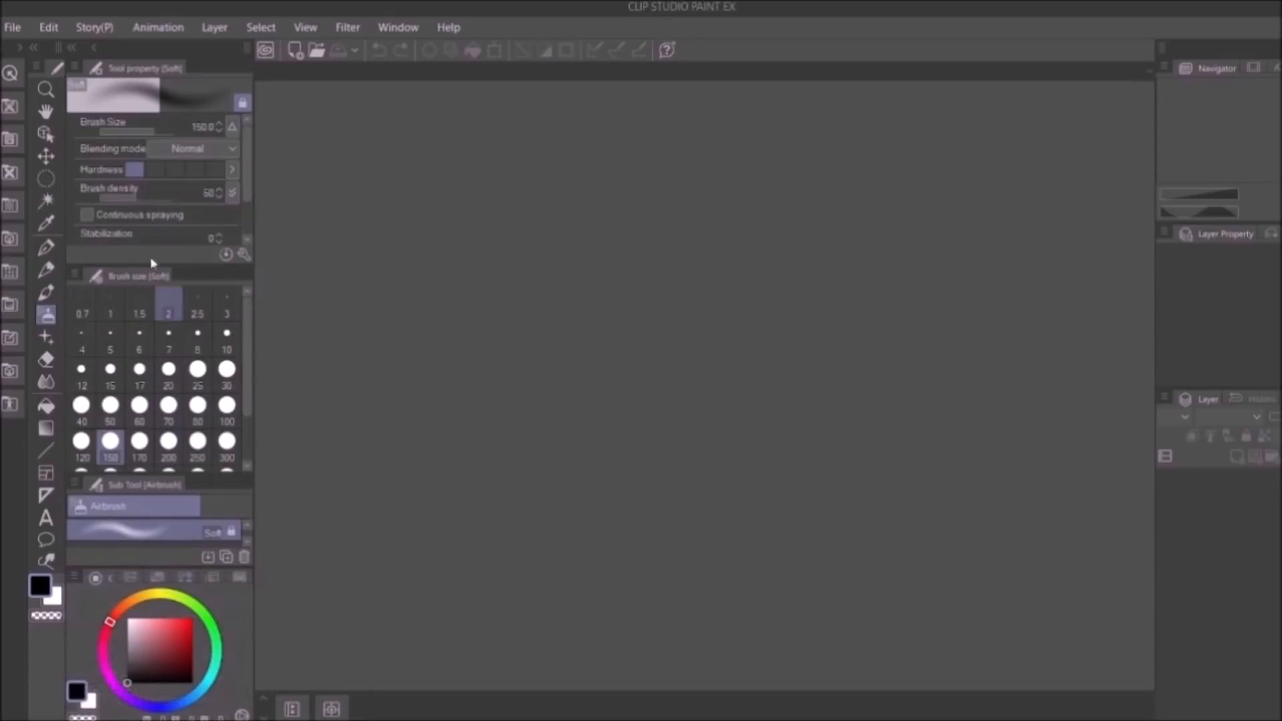
{"action": "left_click", "coordinate": [399, 27]}
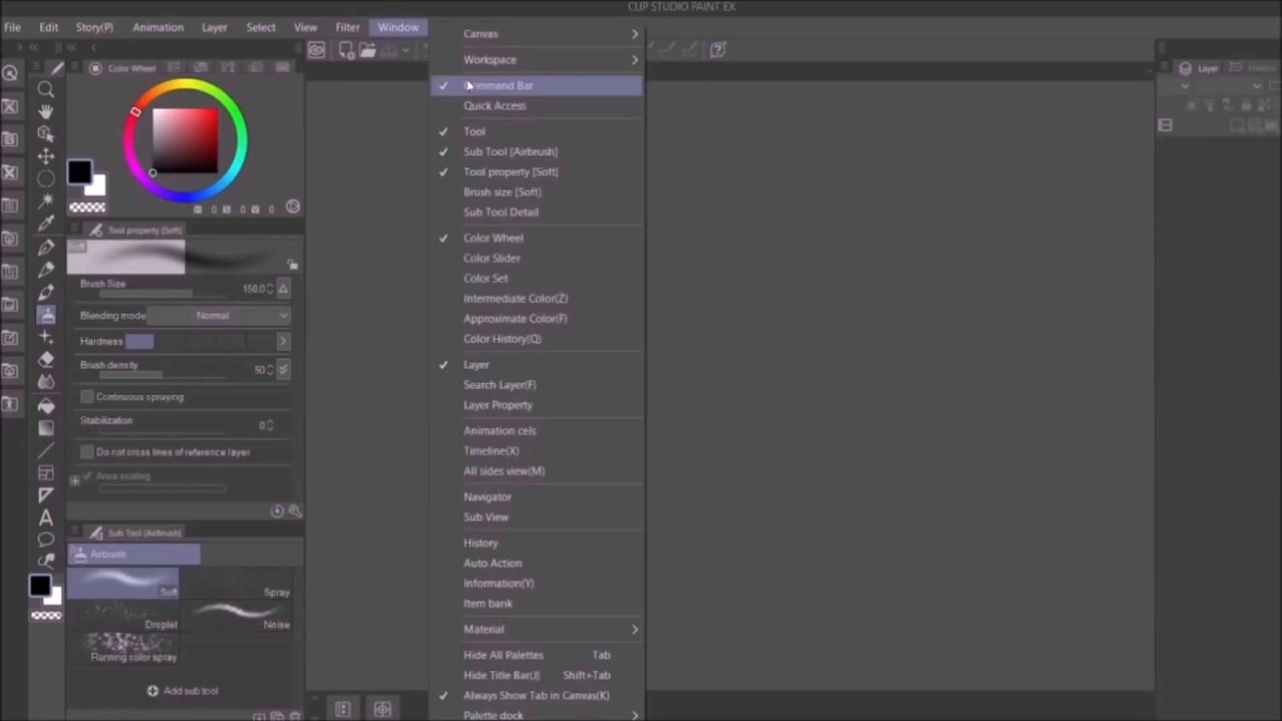
{"action": "mouse_move", "coordinate": [490, 60]}
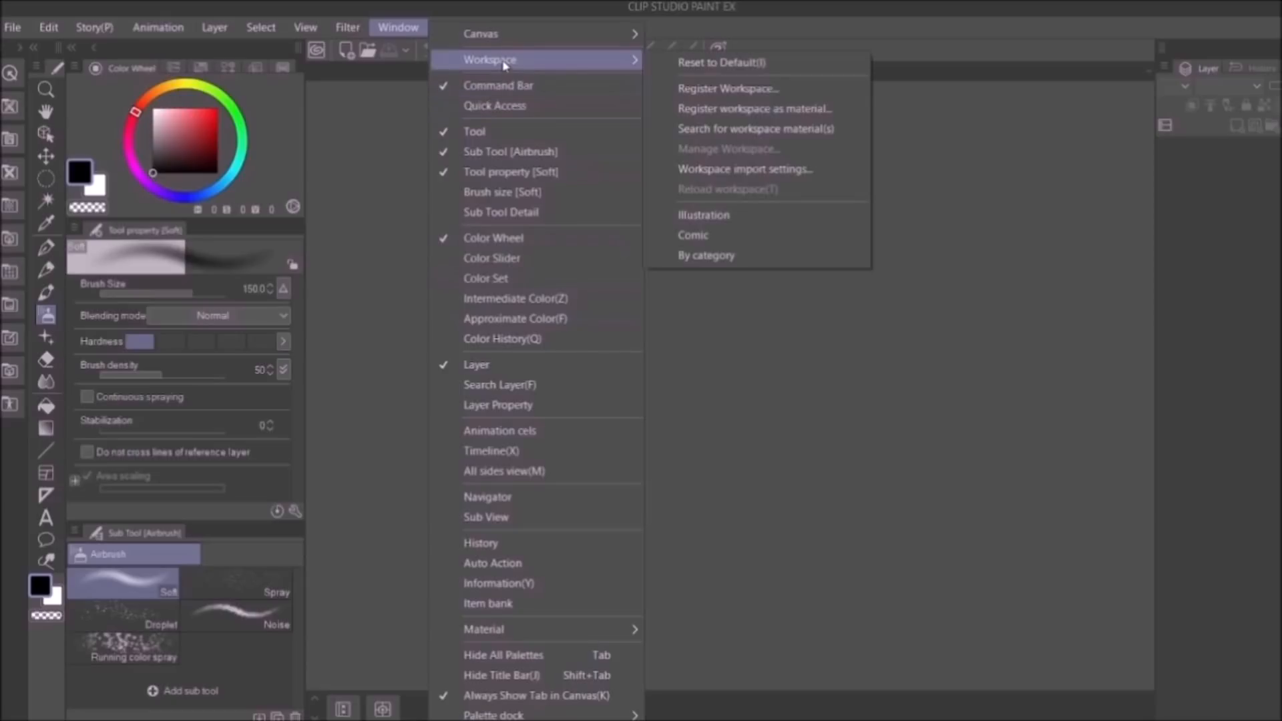
{"action": "mouse_move", "coordinate": [721, 62]}
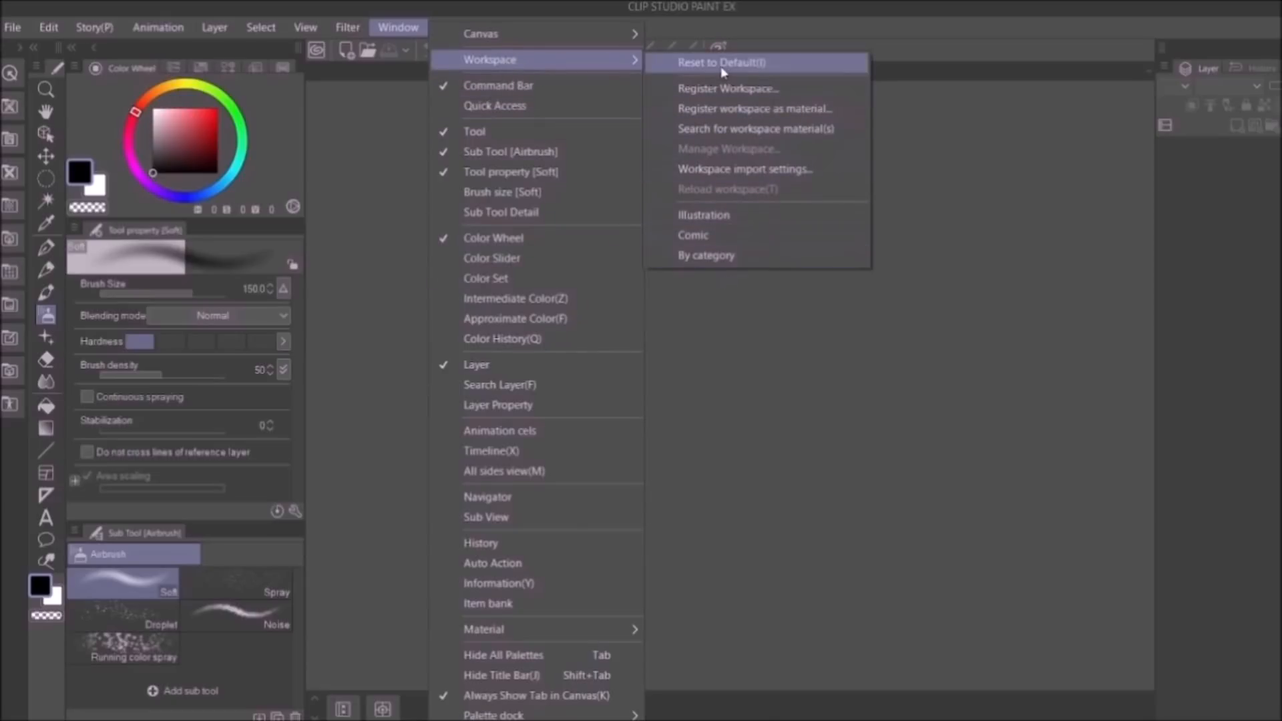
{"action": "left_click", "coordinate": [722, 62]}
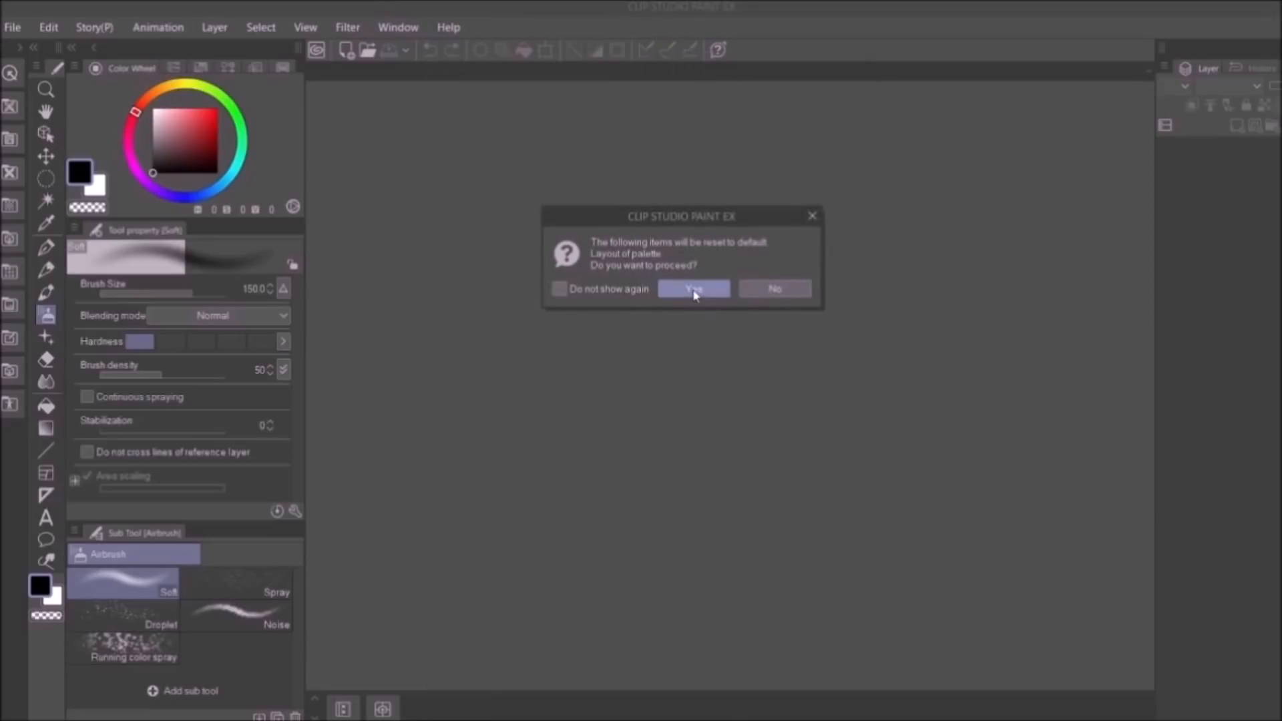
{"action": "left_click", "coordinate": [693, 288]}
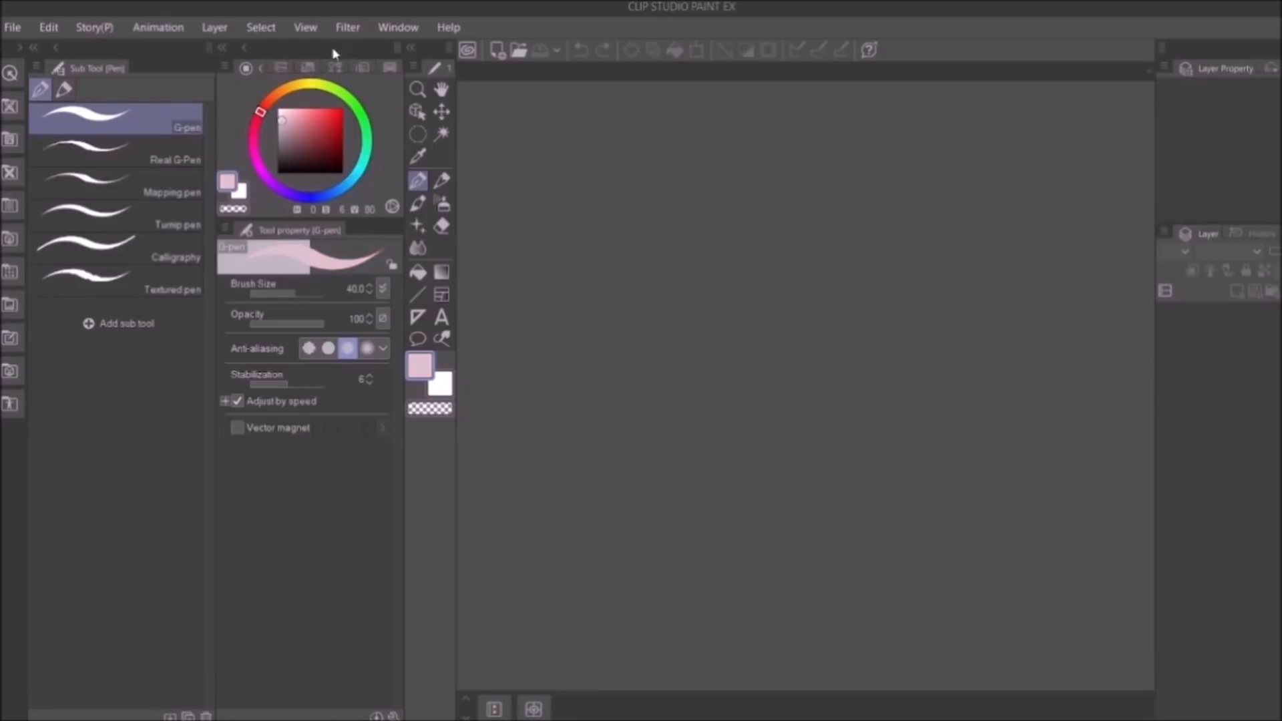
Start a new document and settle on the Illustration type after trying Comic.
{"action": "left_click", "coordinate": [12, 26]}
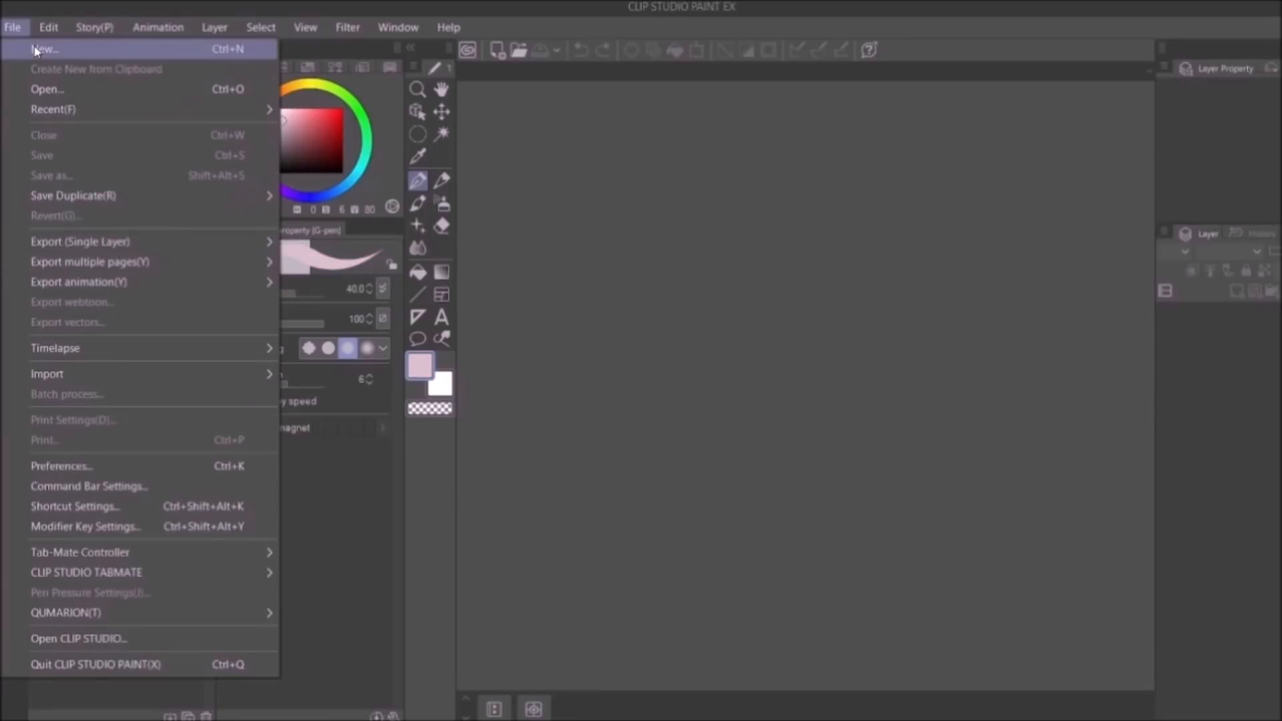
{"action": "left_click", "coordinate": [43, 49]}
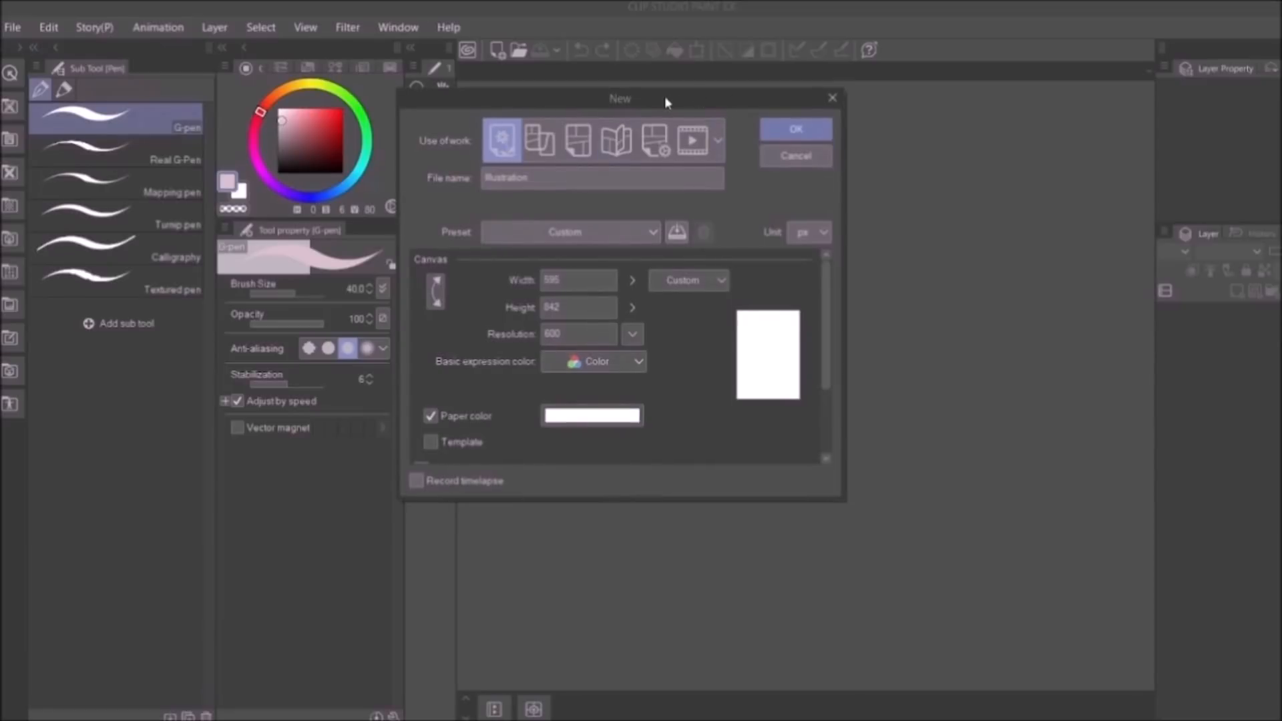
{"action": "left_click_drag", "start_coordinate": [619, 97], "coordinate": [751, 176]}
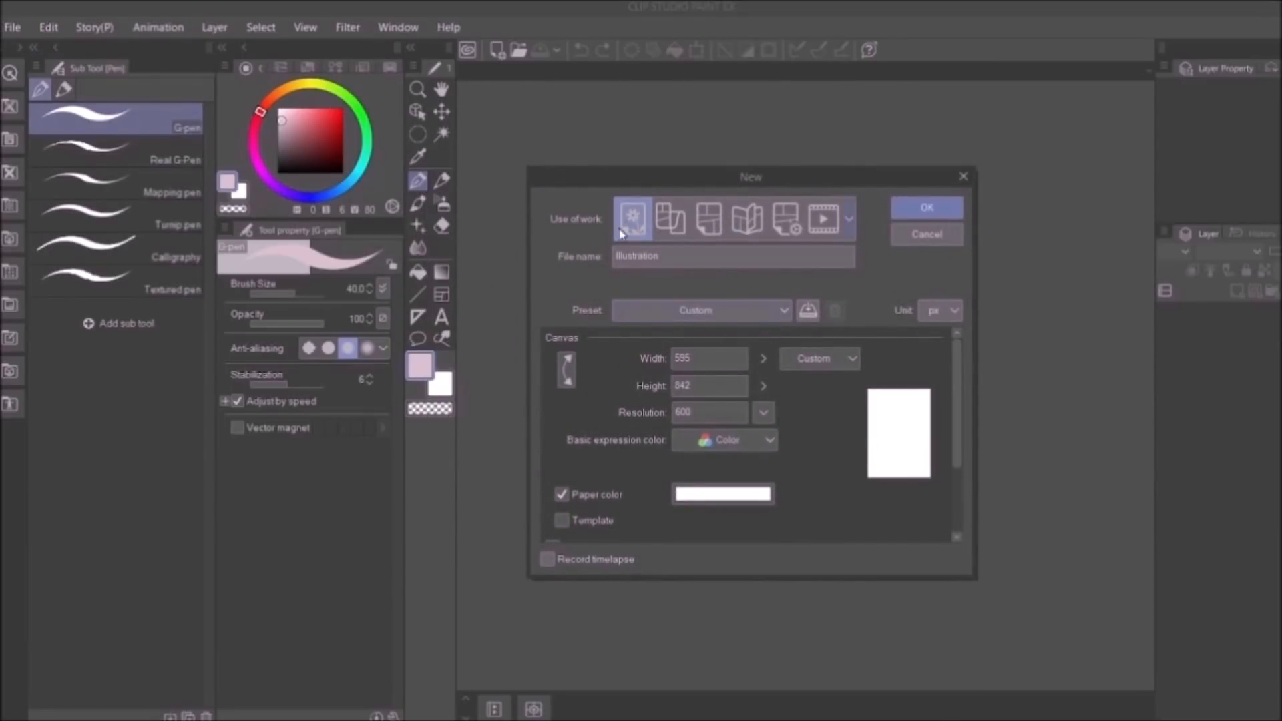
{"action": "left_click", "coordinate": [745, 218]}
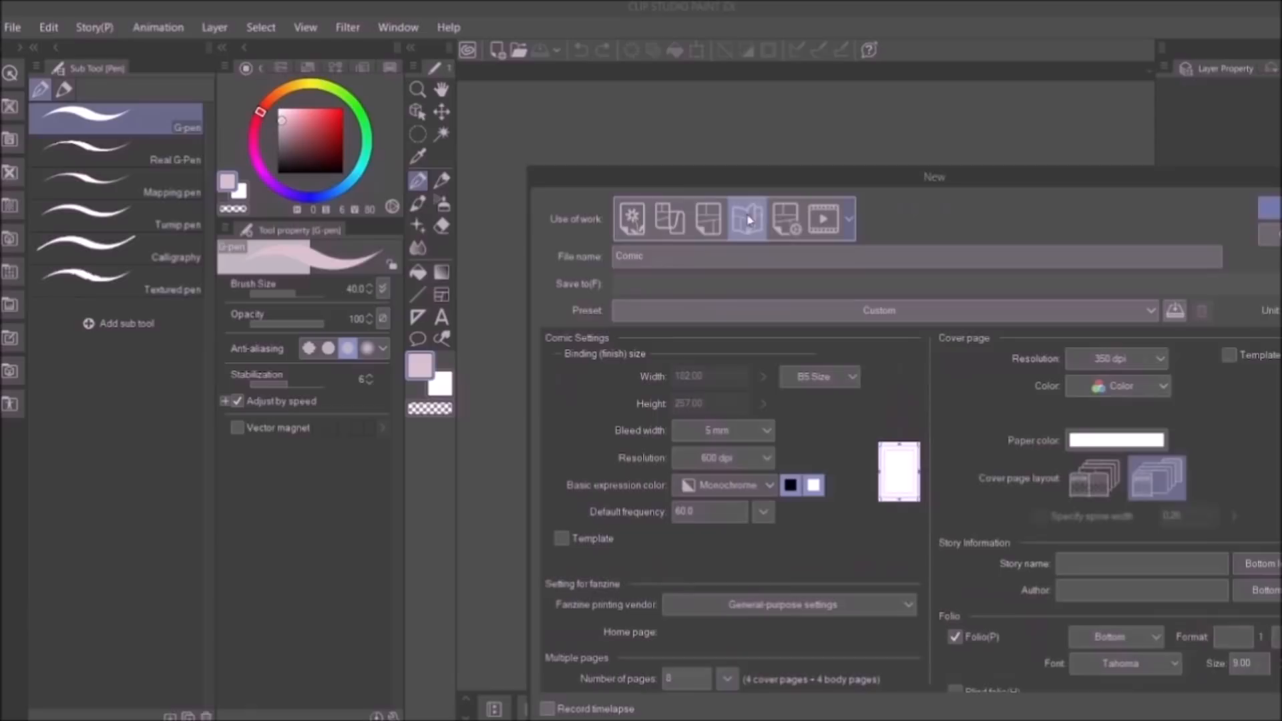
{"action": "left_click", "coordinate": [630, 218]}
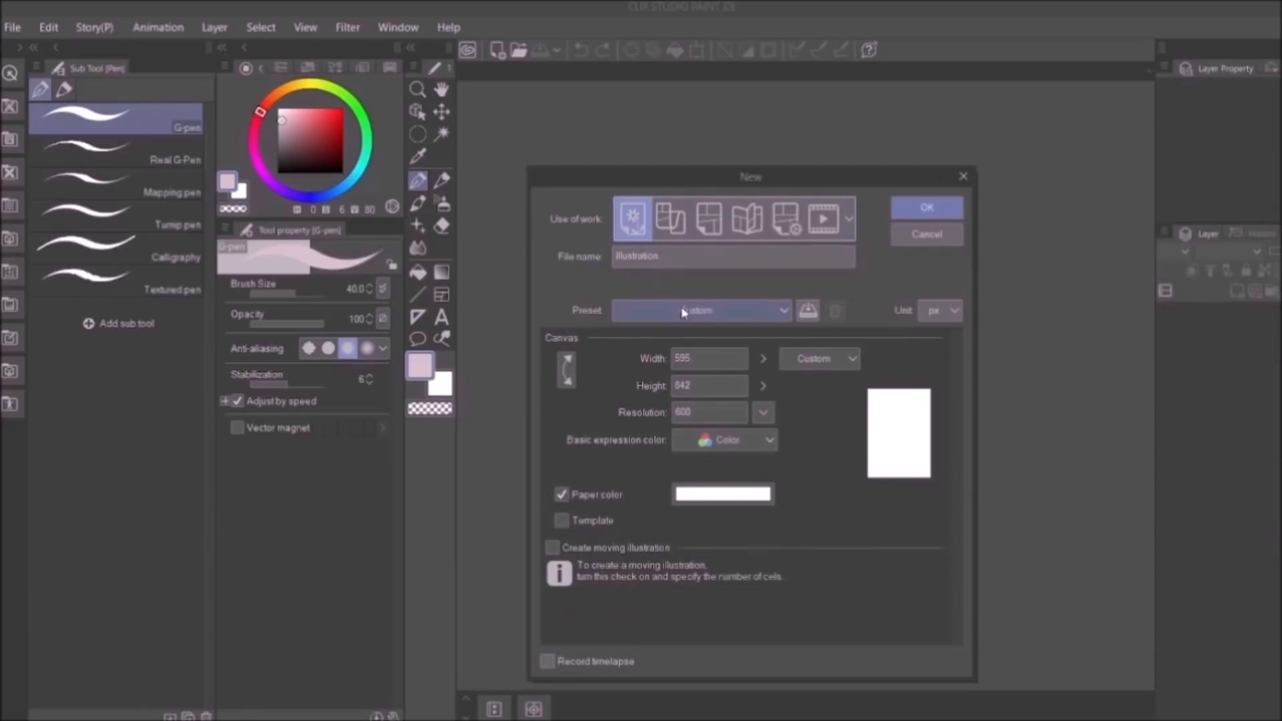
Set the canvas to the A4 preset at 600 resolution (4961 by 7016 pixels).
{"action": "left_click", "coordinate": [819, 358]}
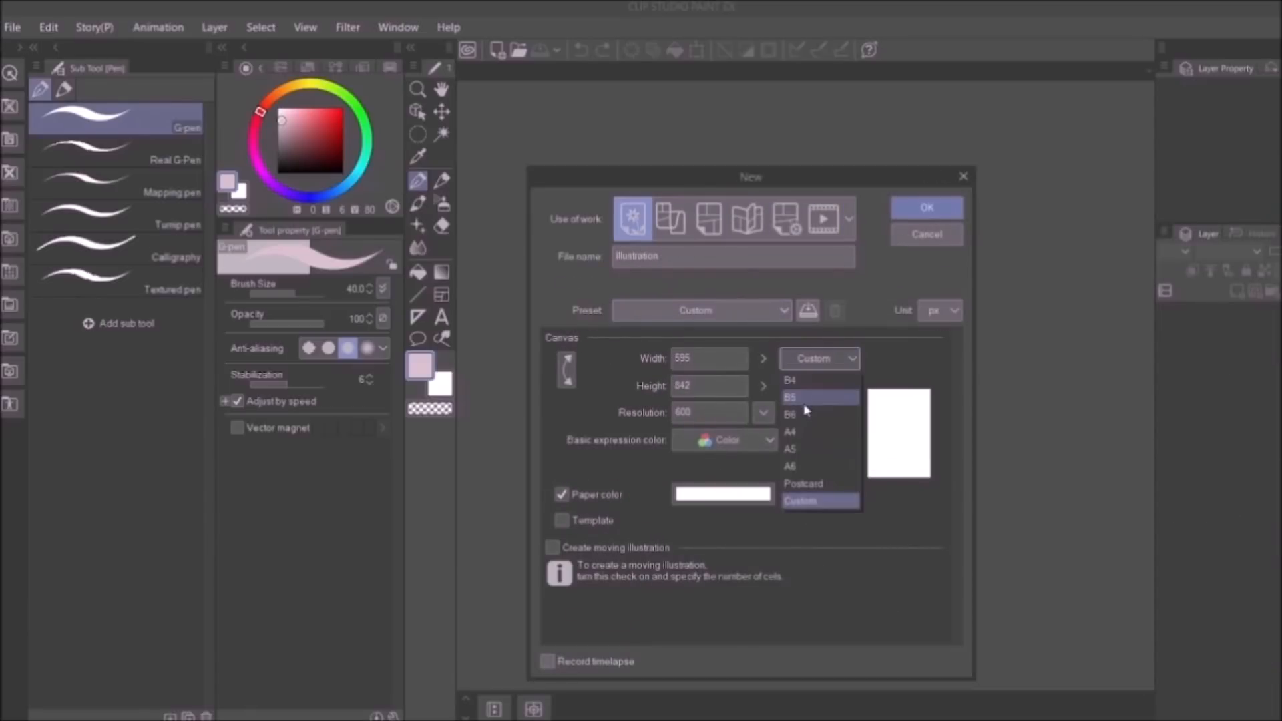
{"action": "left_click", "coordinate": [790, 432]}
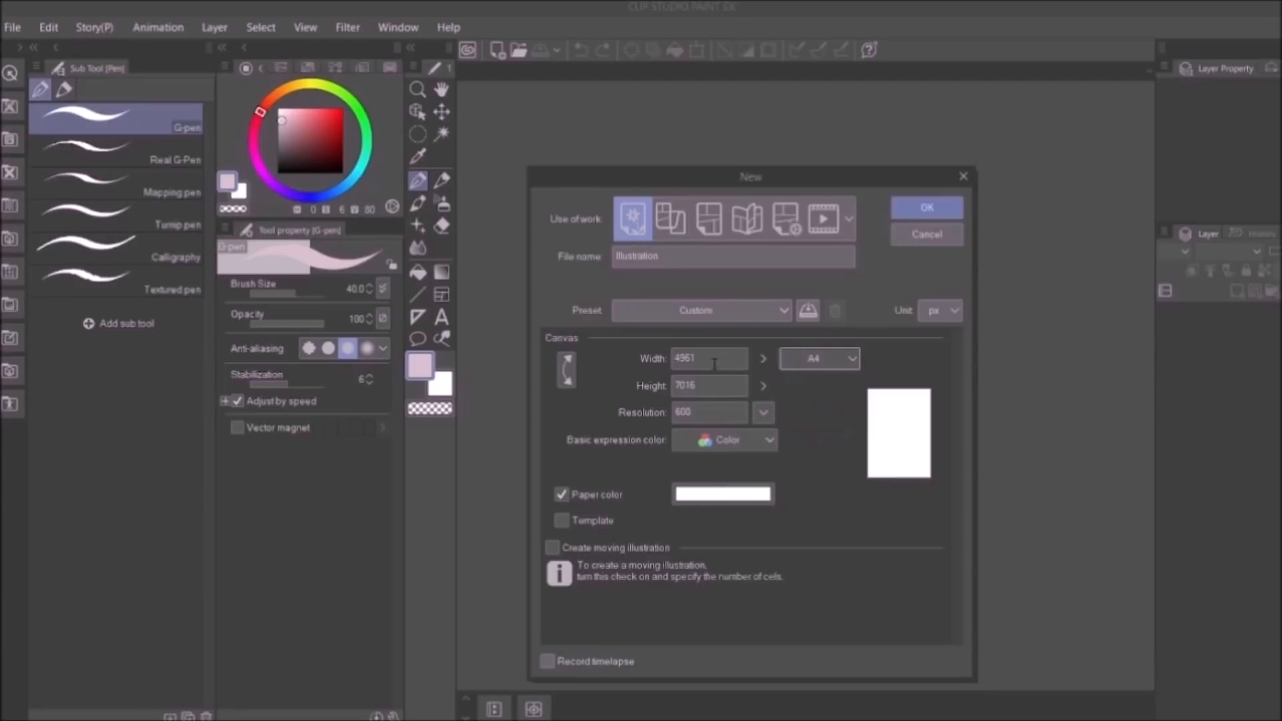
{"action": "left_click", "coordinate": [708, 358]}
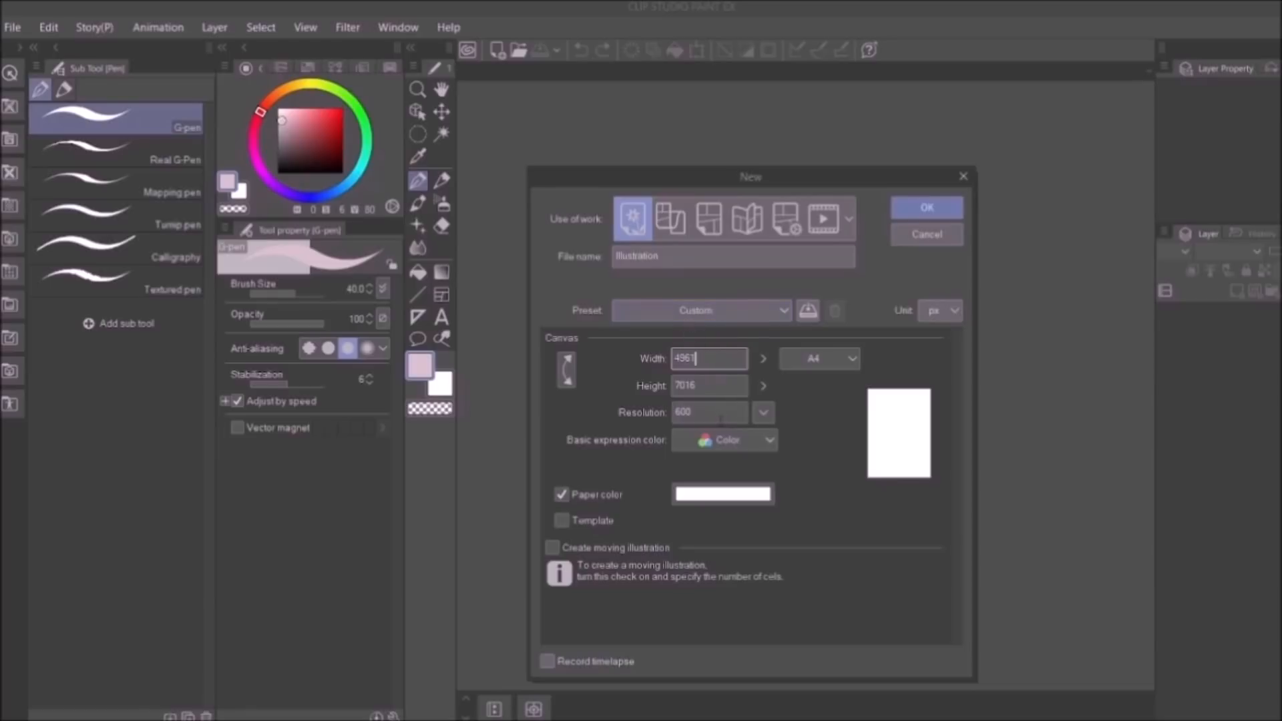
{"action": "left_click", "coordinate": [763, 412]}
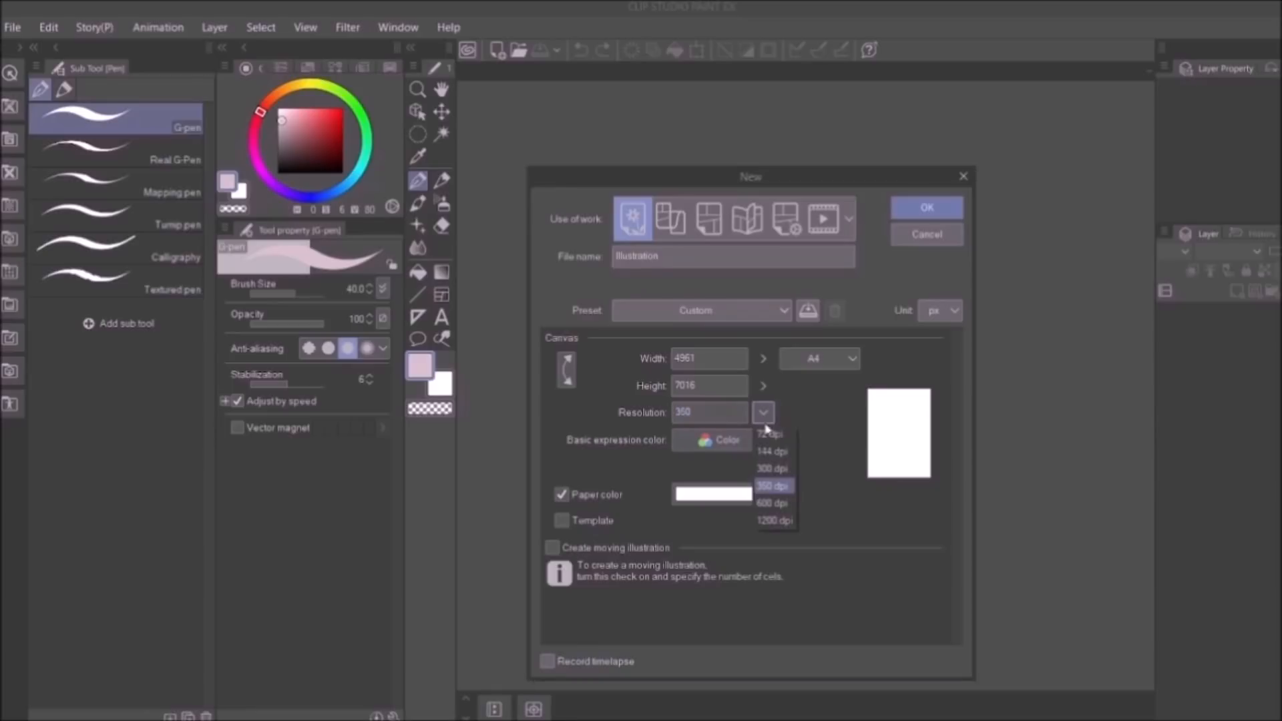
{"action": "left_click", "coordinate": [771, 503]}
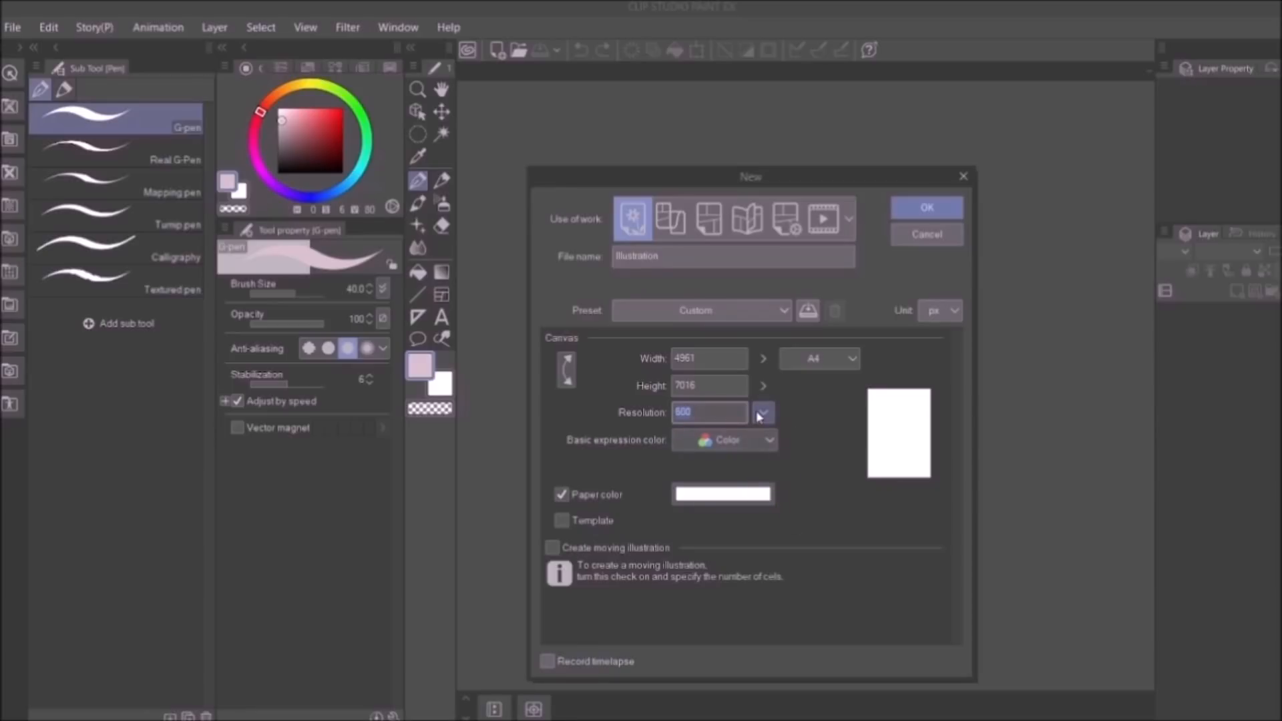
{"action": "left_click", "coordinate": [926, 207]}
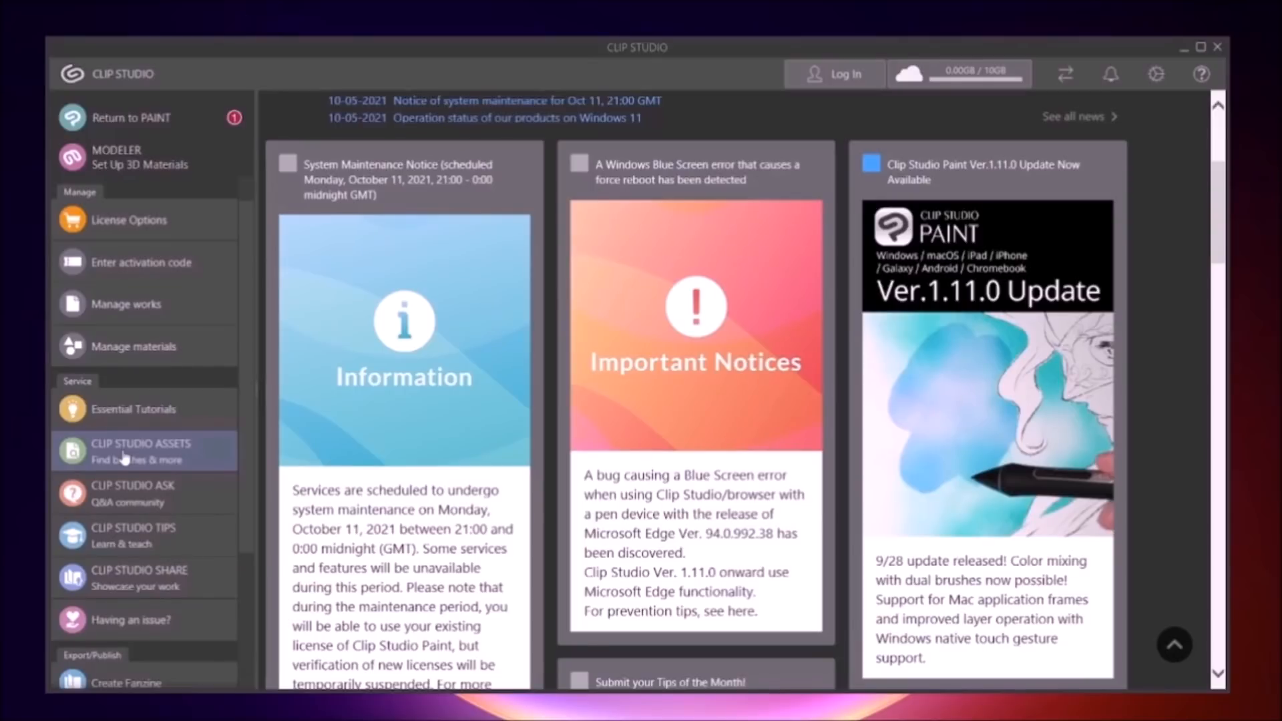
Browse the CLIP STUDIO ASSETS store from the launcher sidebar.
{"action": "left_click", "coordinate": [143, 450]}
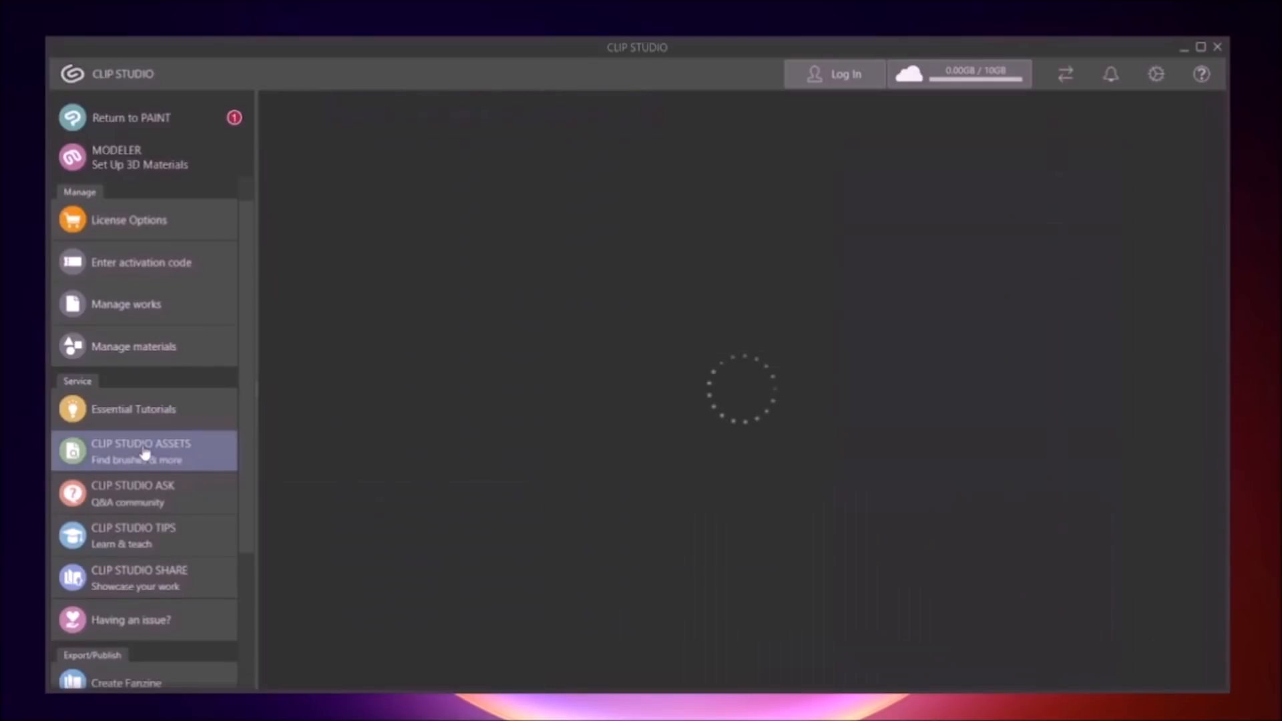
{"action": "left_click", "coordinate": [140, 451]}
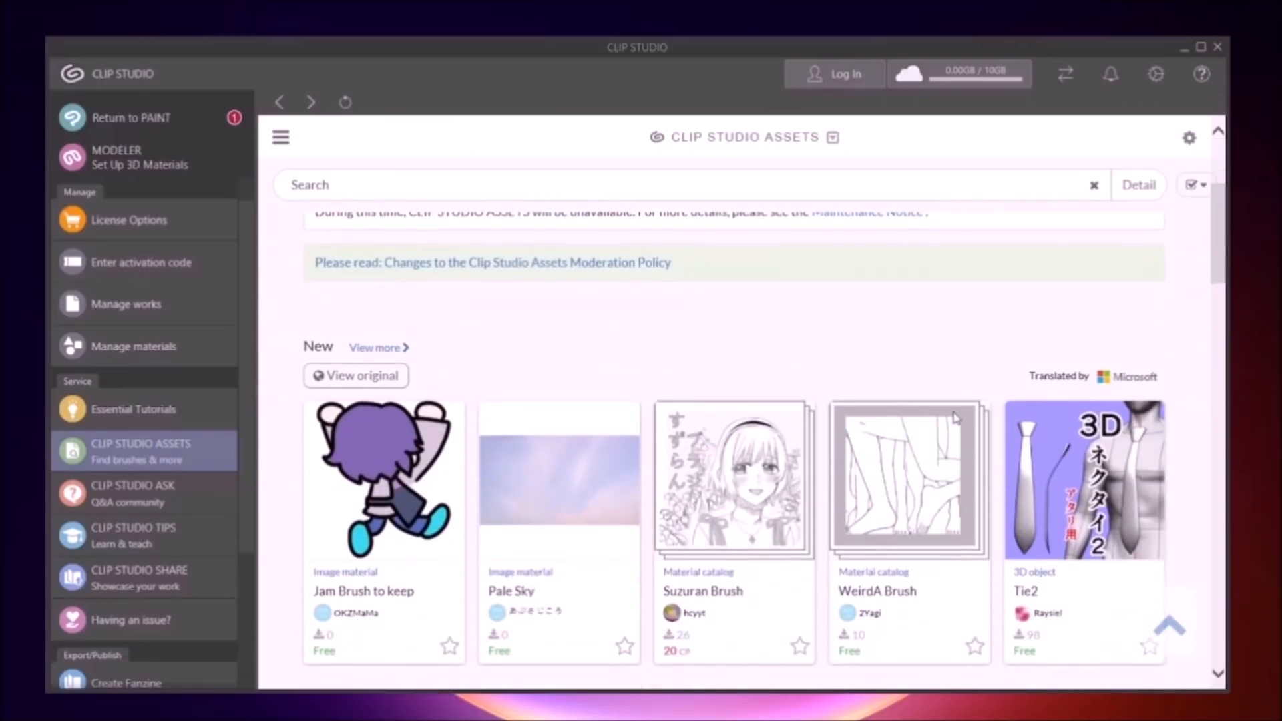
{"action": "scroll", "scroll_direction": "down", "scroll_amount": 3}
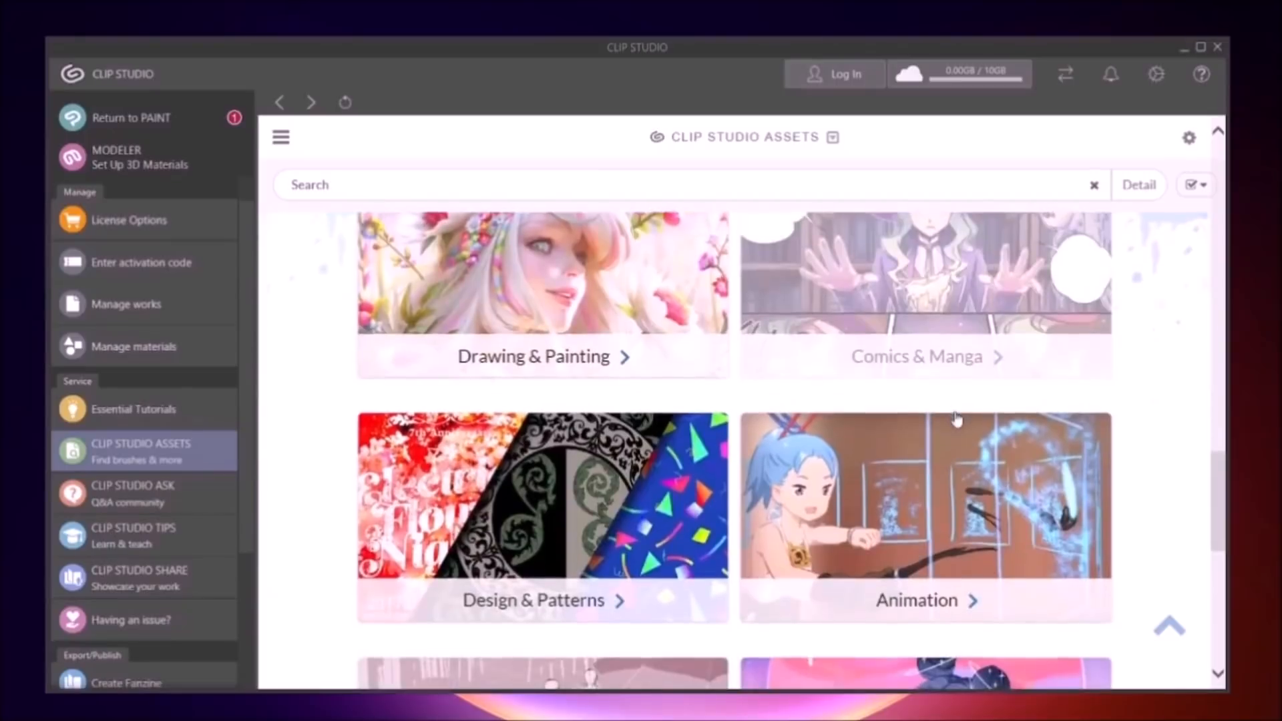
{"action": "scroll", "scroll_direction": "down", "scroll_amount": 3}
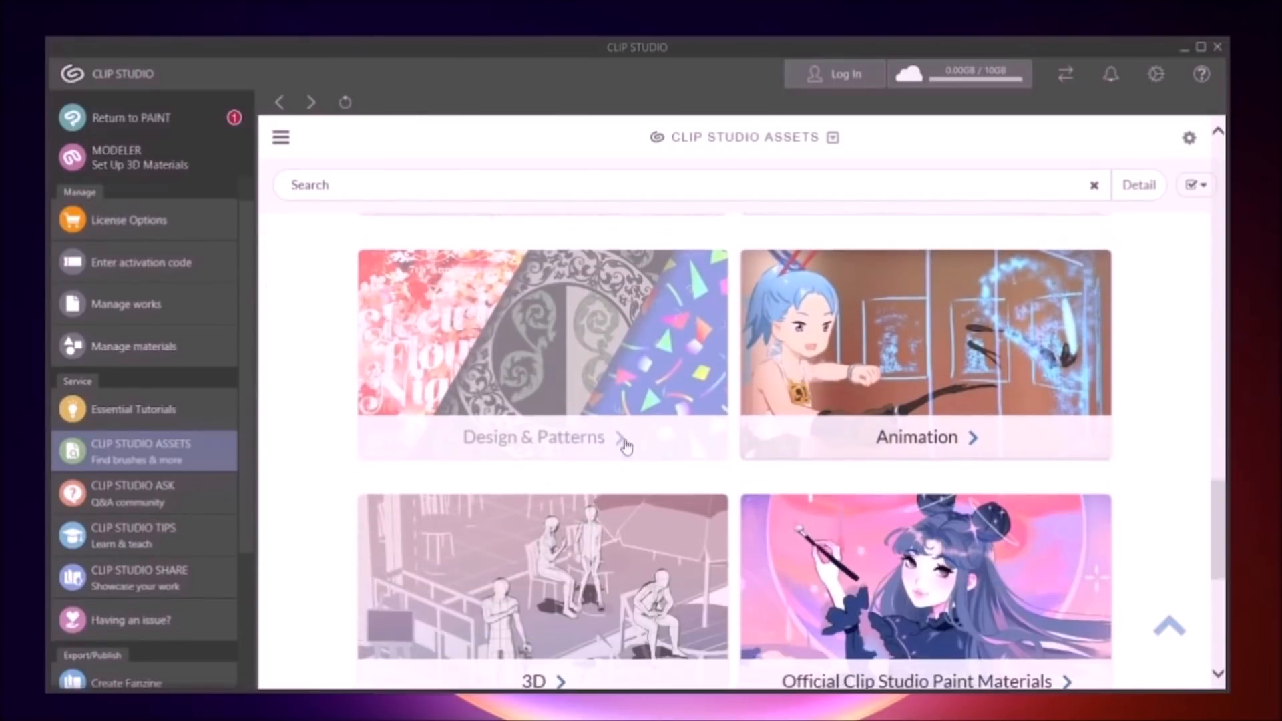
{"action": "scroll", "scroll_direction": "down", "scroll_amount": 3}
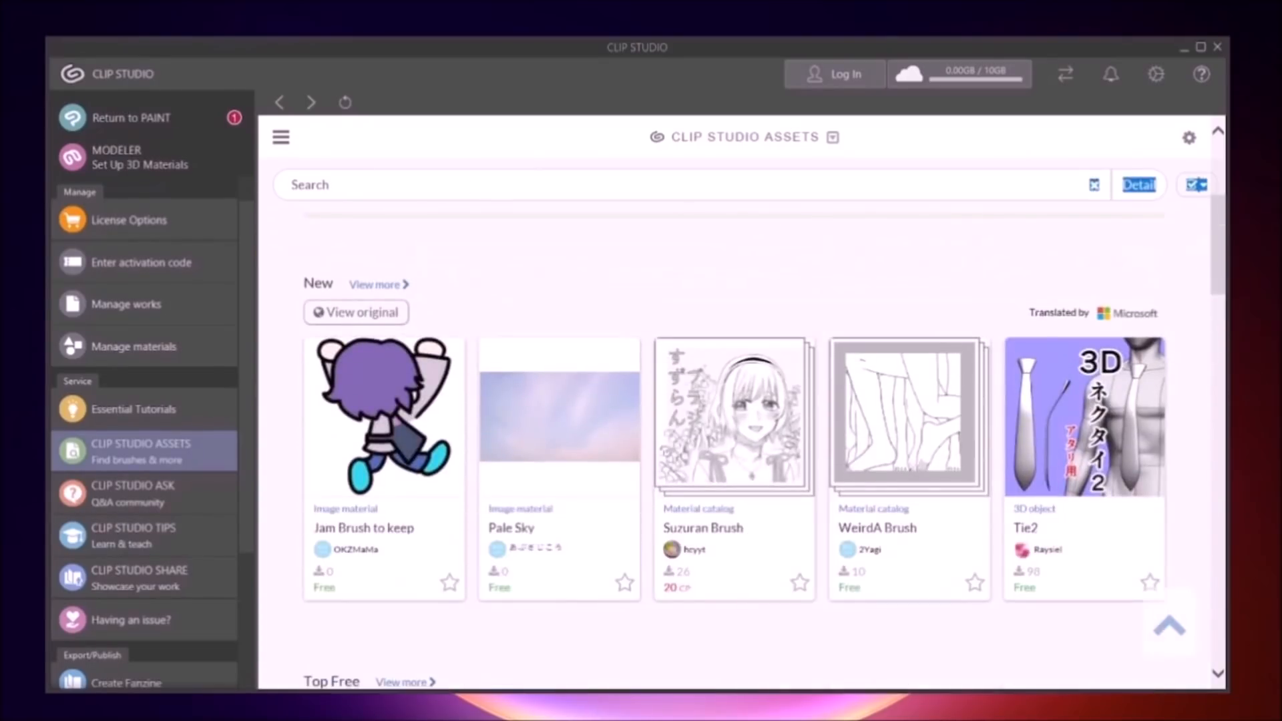
Search for 'shoe' and download the free NEW Shoelaces brush (size 4).
{"action": "type", "text": "shoes"}
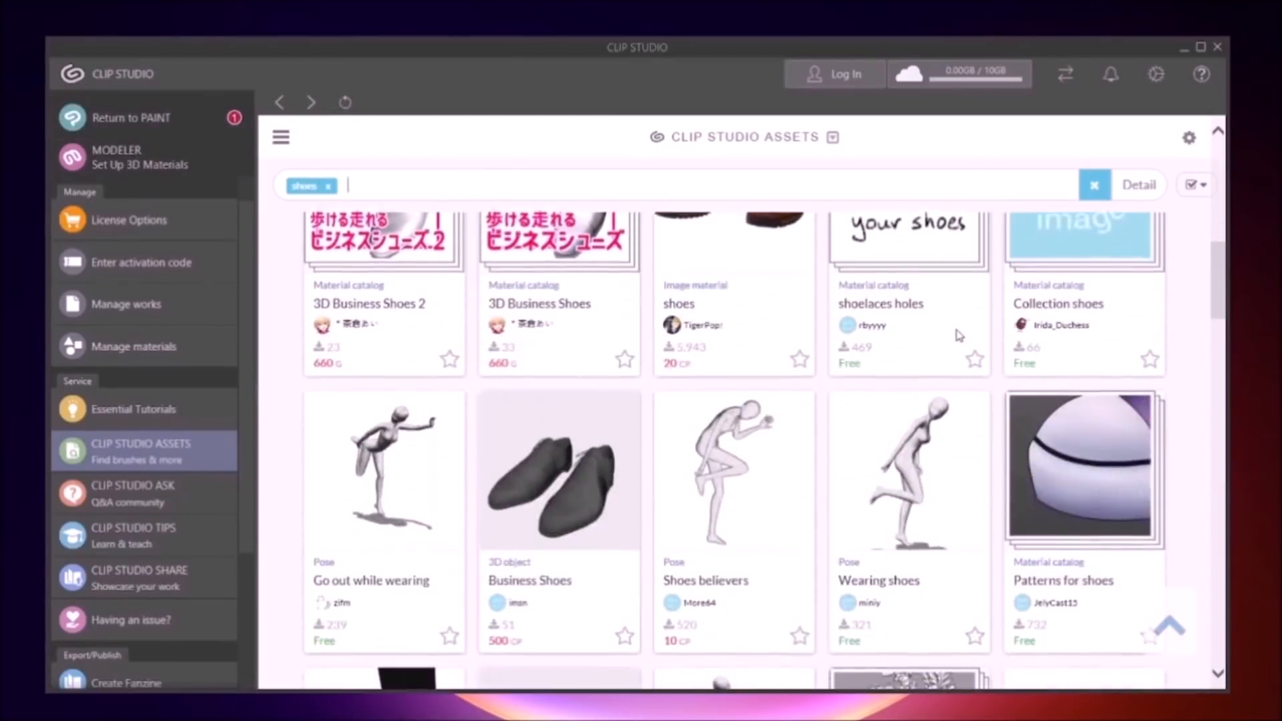
{"action": "scroll", "scroll_direction": "down", "scroll_amount": 3}
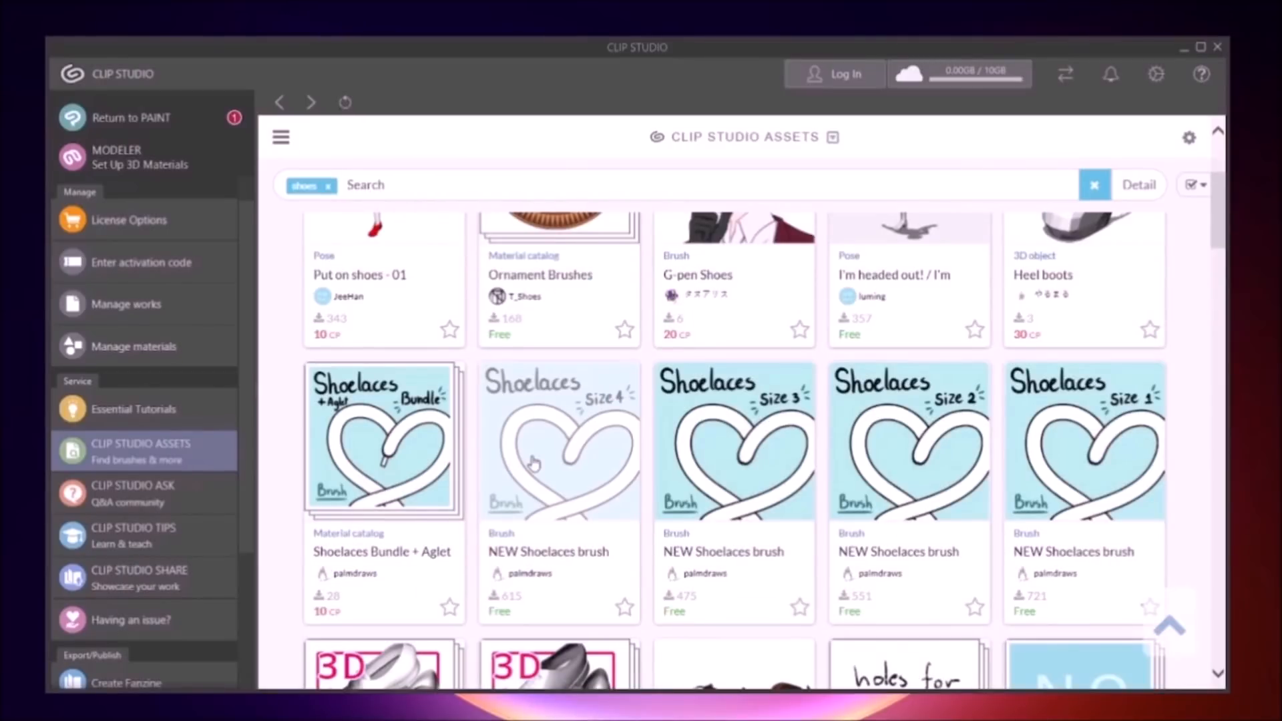
{"action": "left_click", "coordinate": [560, 440]}
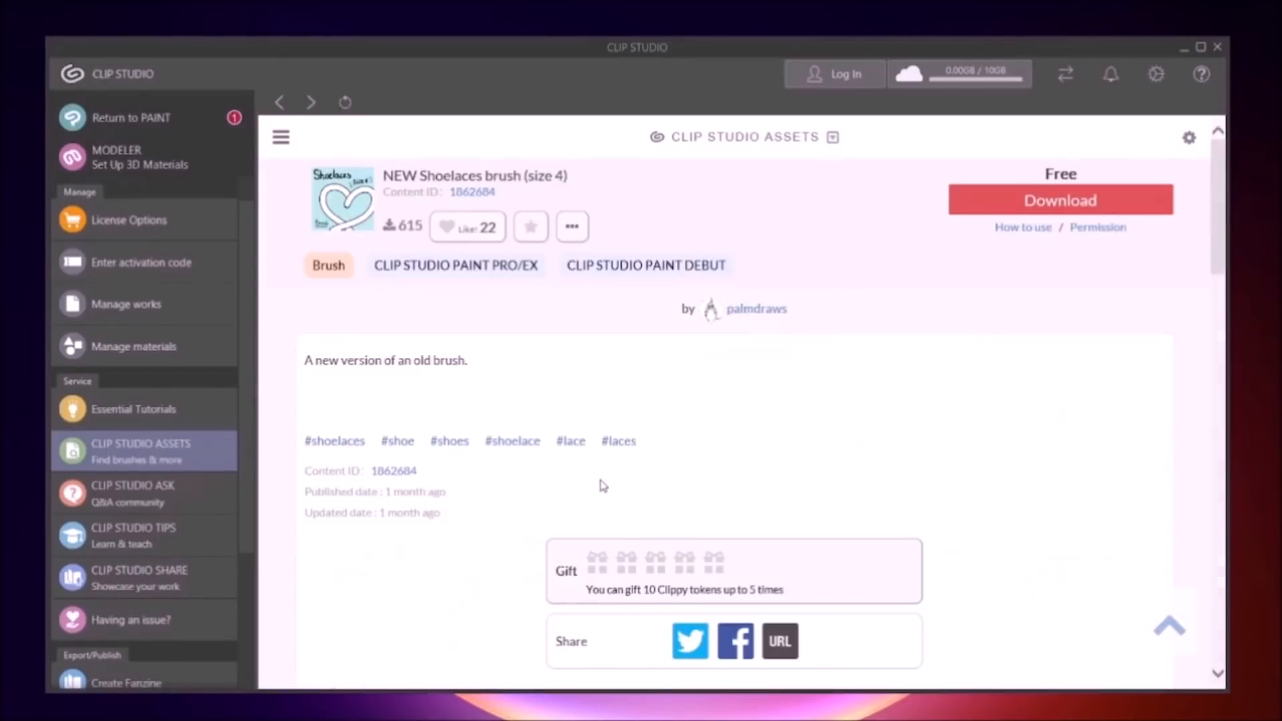
{"action": "left_click", "coordinate": [1059, 199]}
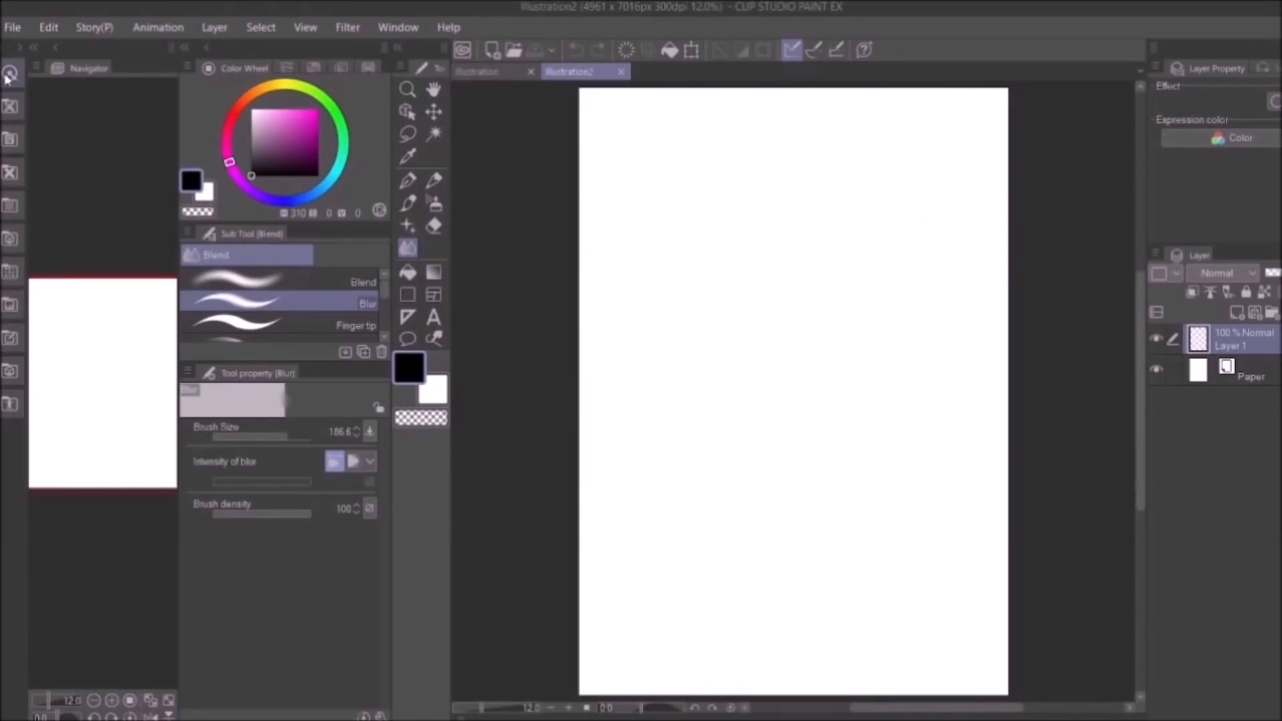
Add the downloaded NEW Shoelaces brush to the Pen sub tools and raise its brush size to about 116.9.
{"action": "left_click", "coordinate": [10, 74]}
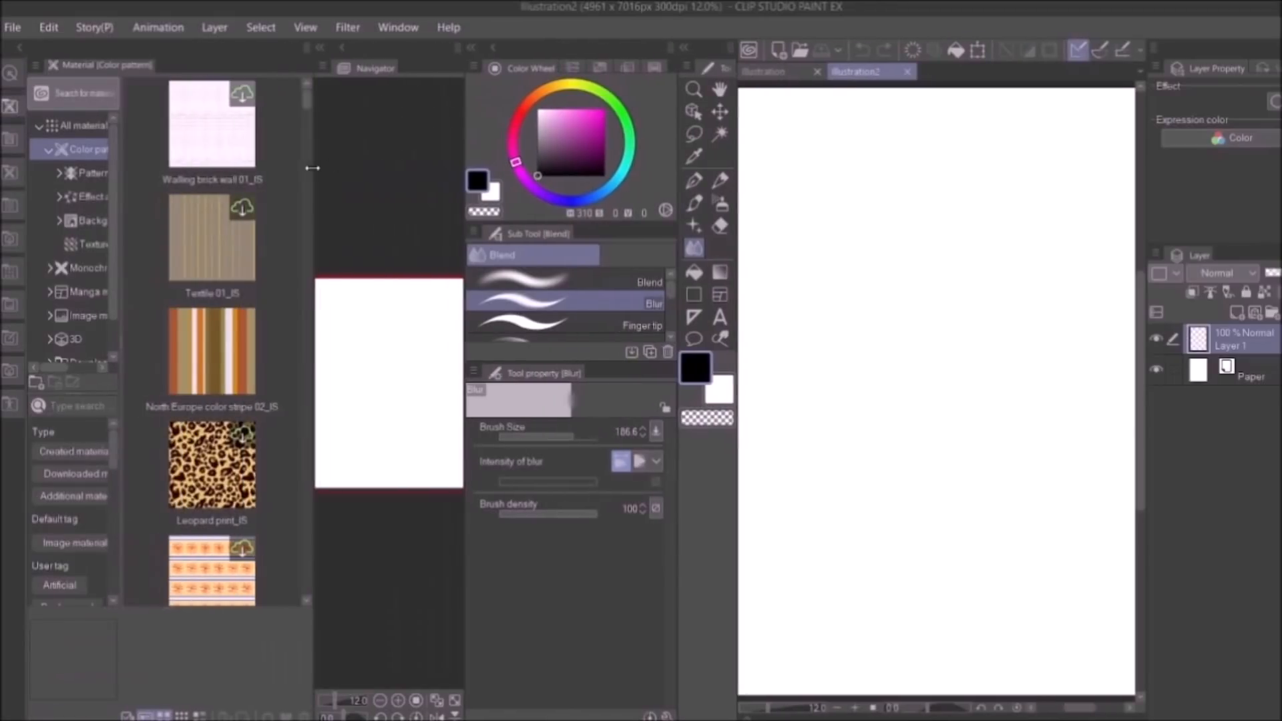
{"action": "left_click", "coordinate": [84, 125]}
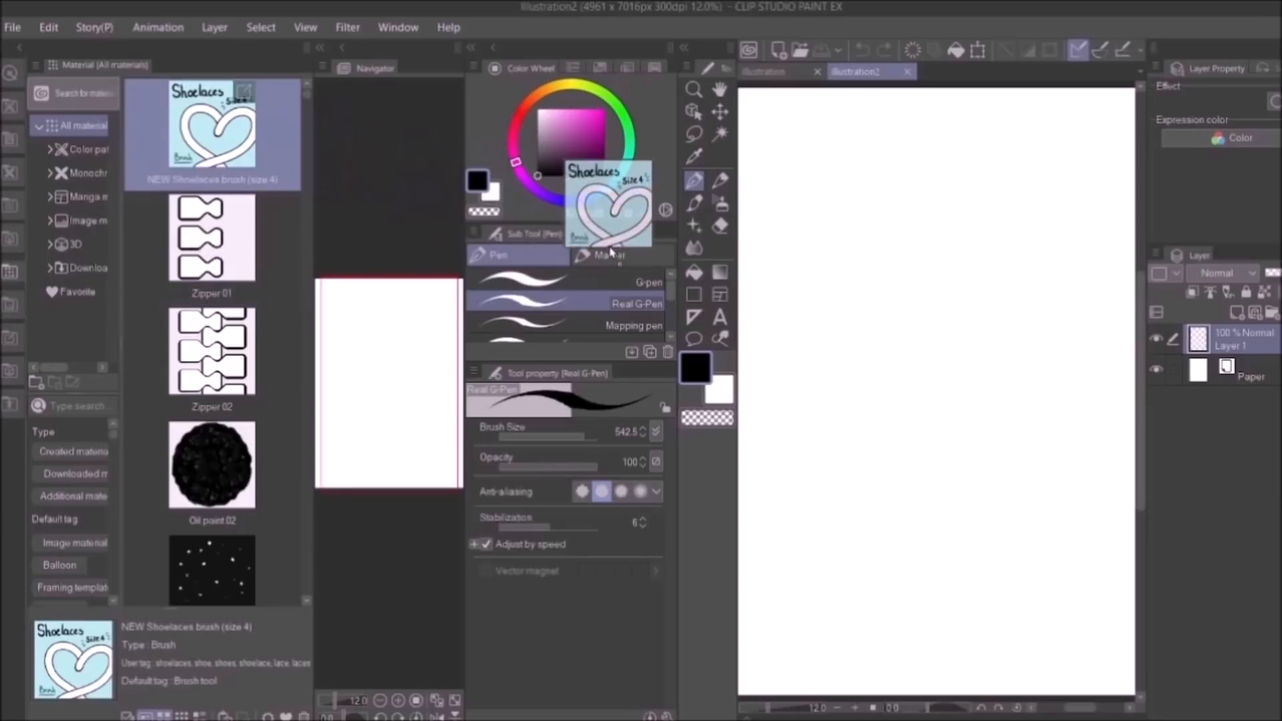
{"action": "left_click", "coordinate": [615, 309]}
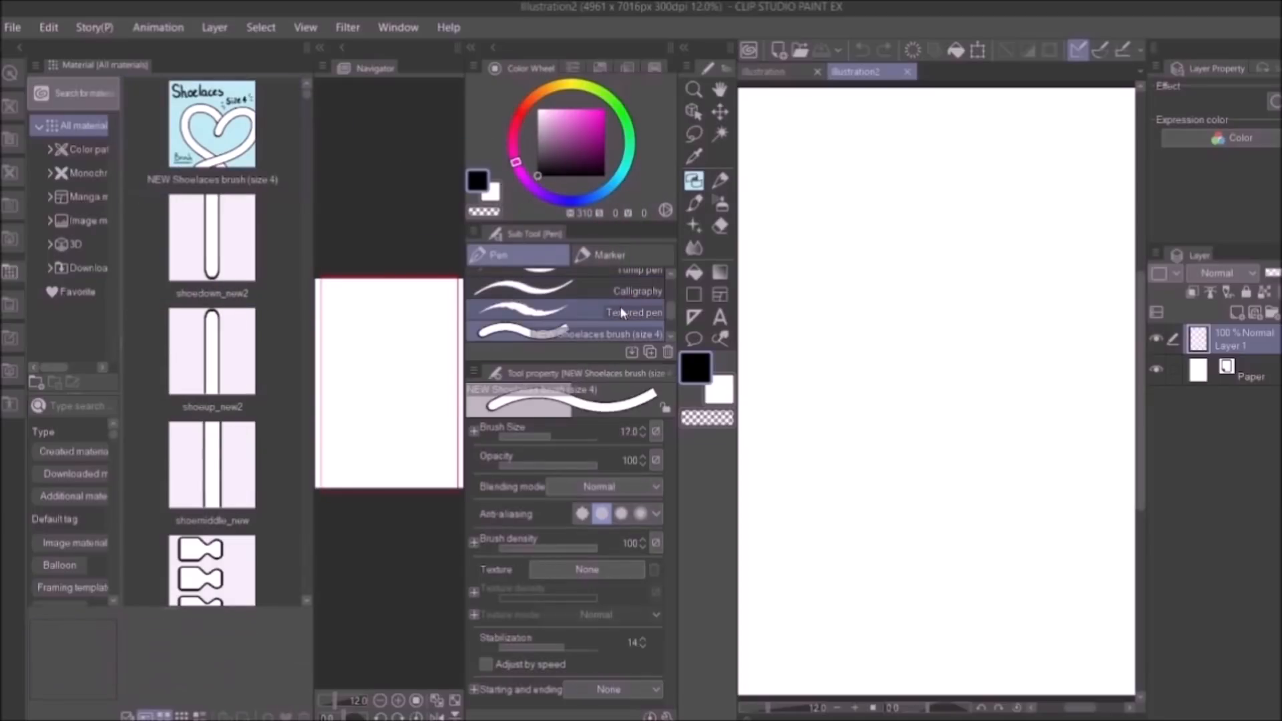
{"action": "left_click_drag", "start_coordinate": [871, 359], "coordinate": [875, 442]}
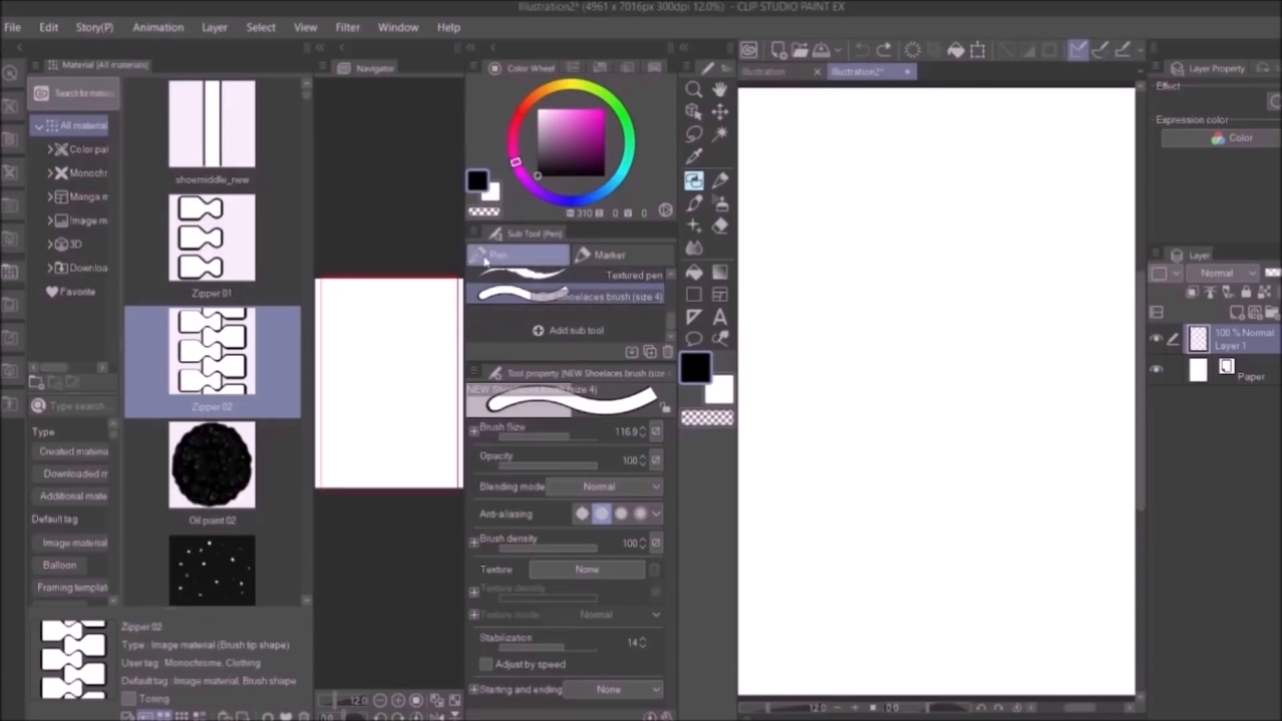
Search ASSETS for 'zipper' from Add sub tool and add the zipper pen to the pen brushes.
{"action": "left_click", "coordinate": [576, 330]}
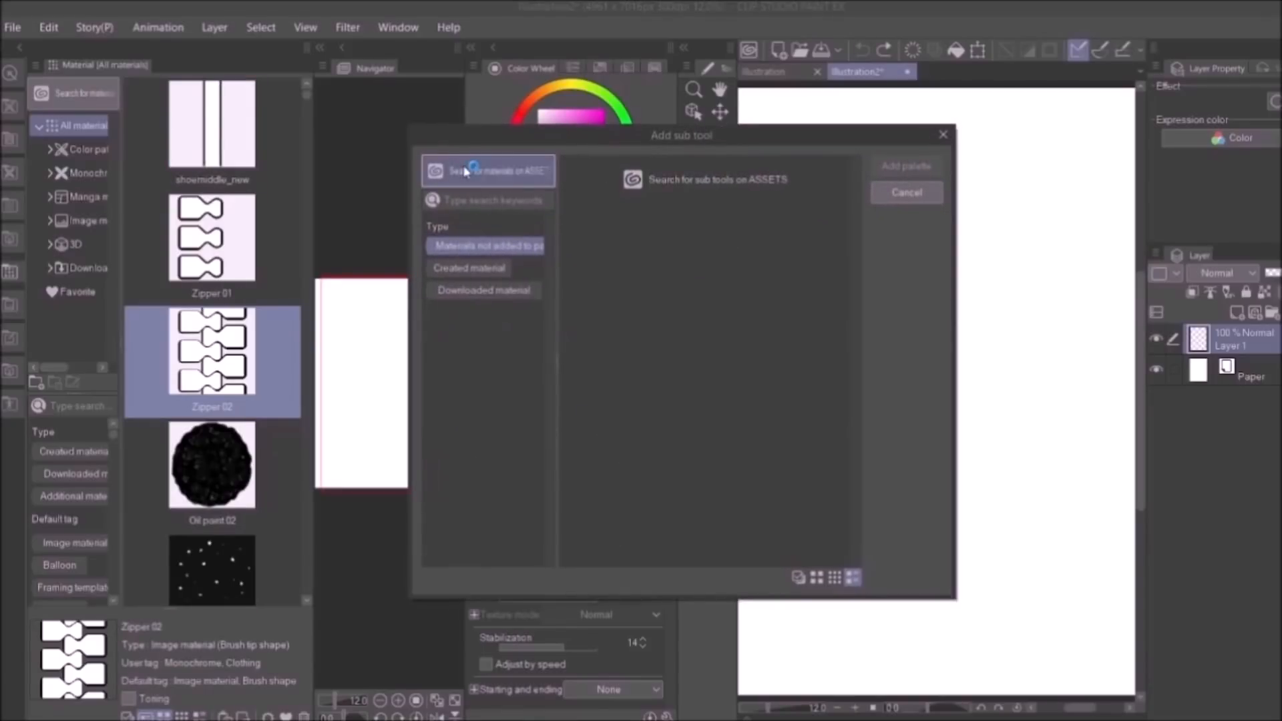
{"action": "left_click", "coordinate": [489, 169]}
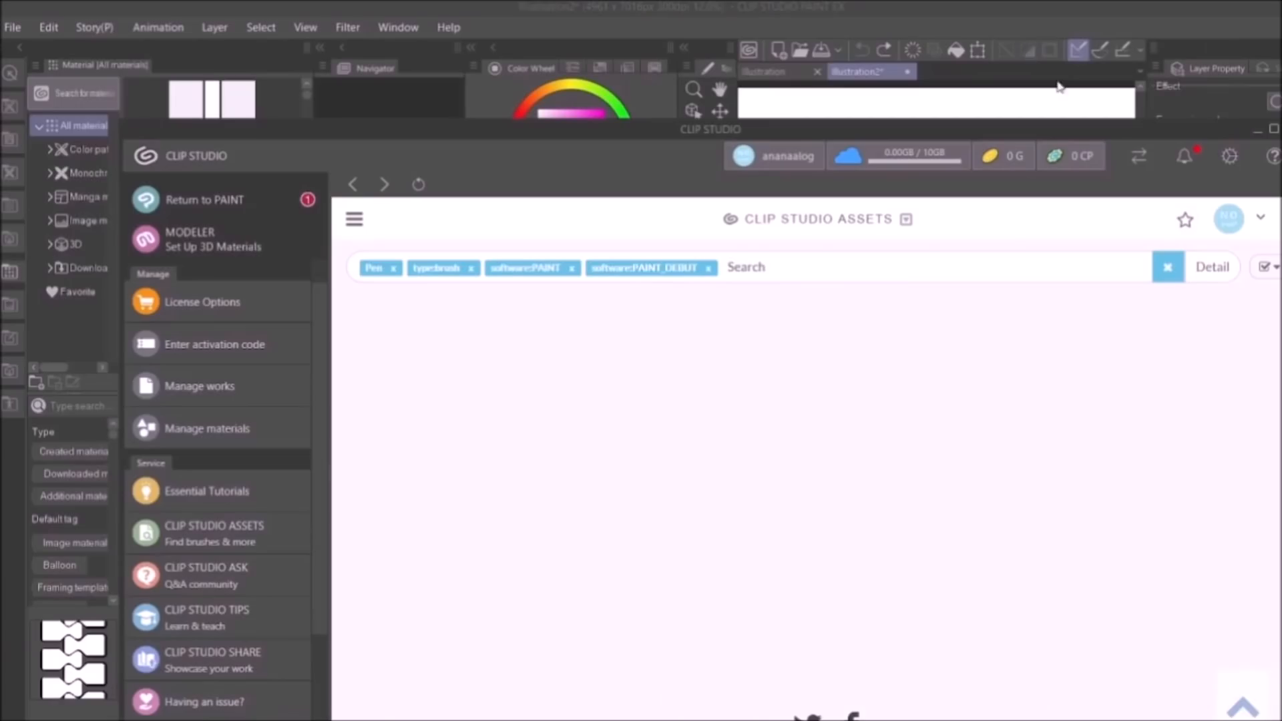
{"action": "left_click", "coordinate": [213, 533]}
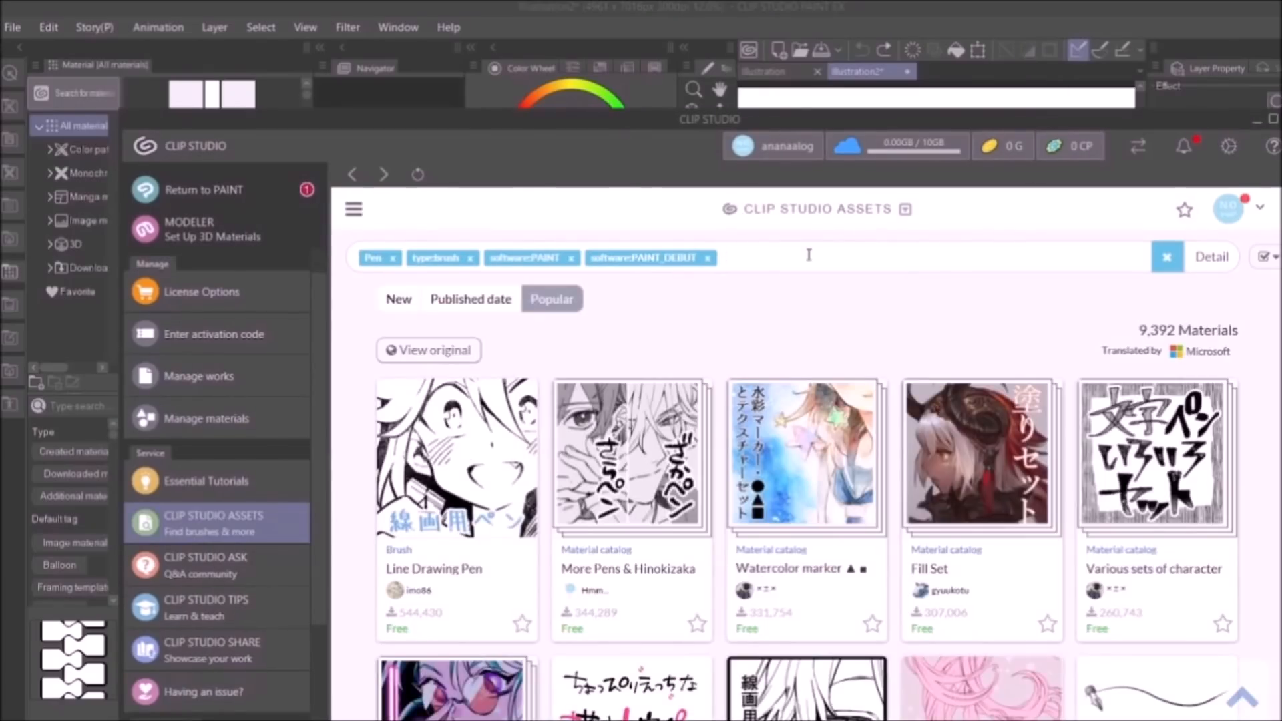
{"action": "type", "text": "zipper"}
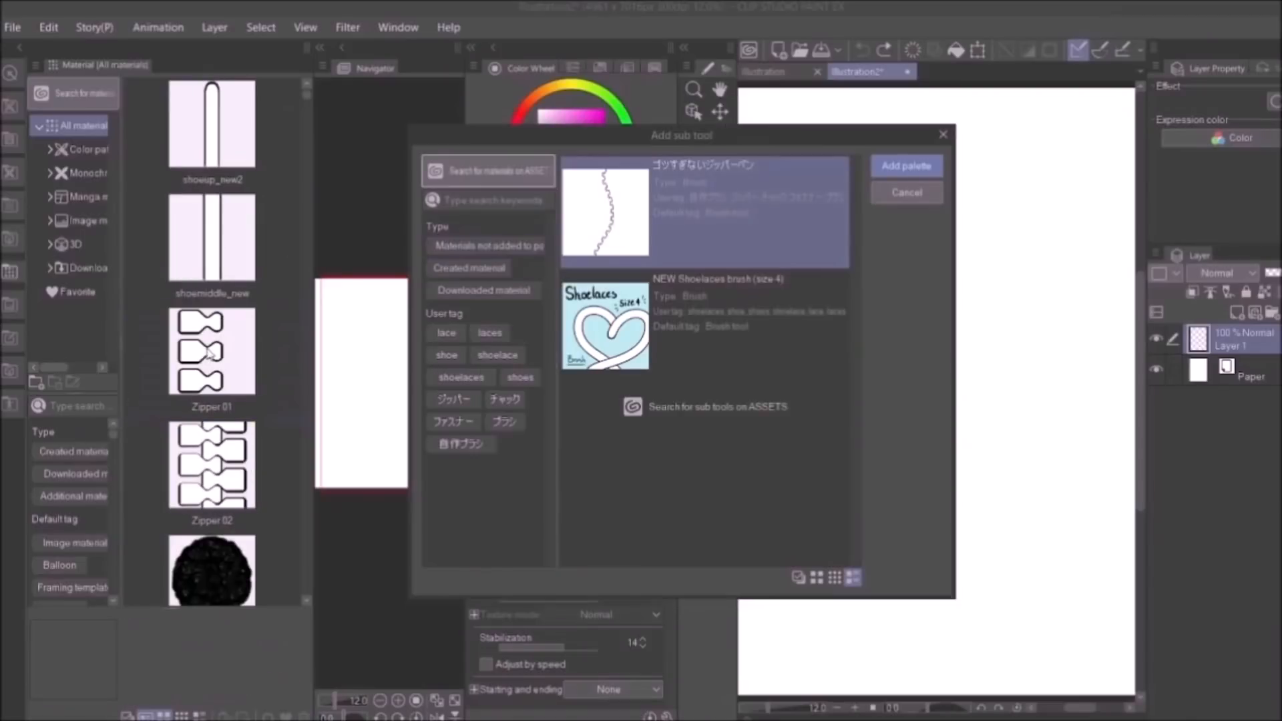
{"action": "left_click", "coordinate": [906, 166]}
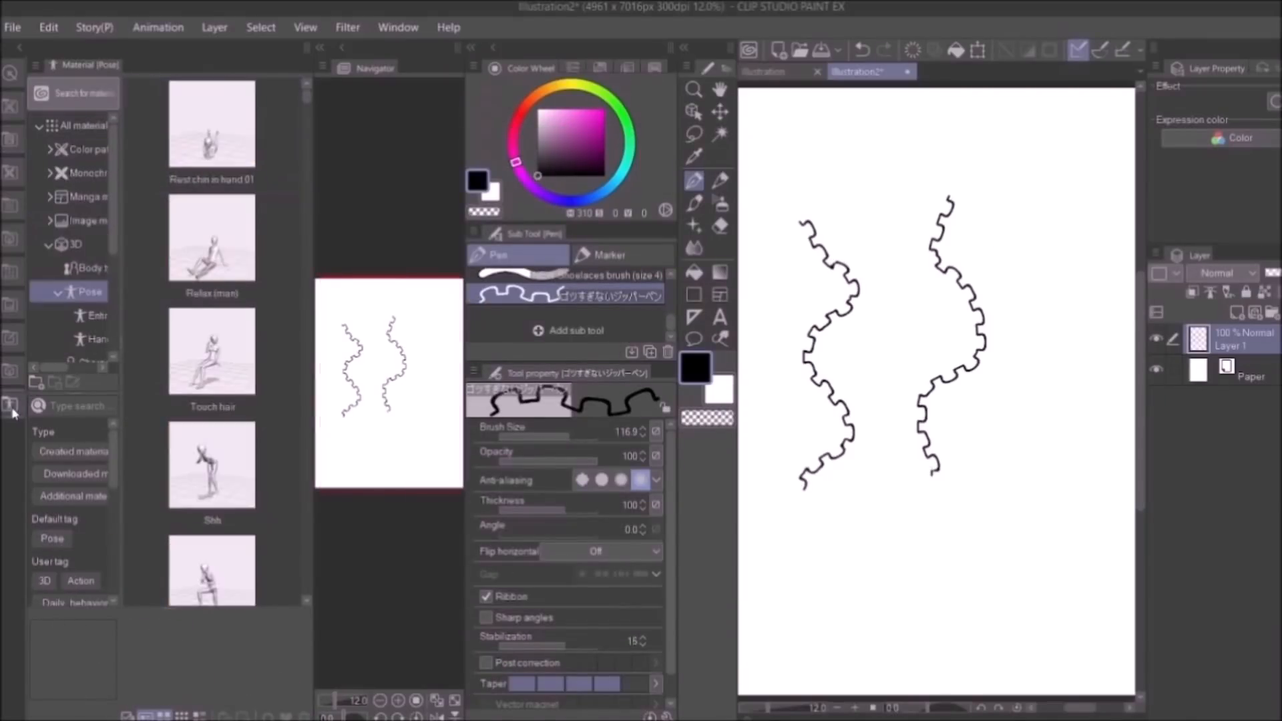
{"action": "double_click", "coordinate": [211, 123]}
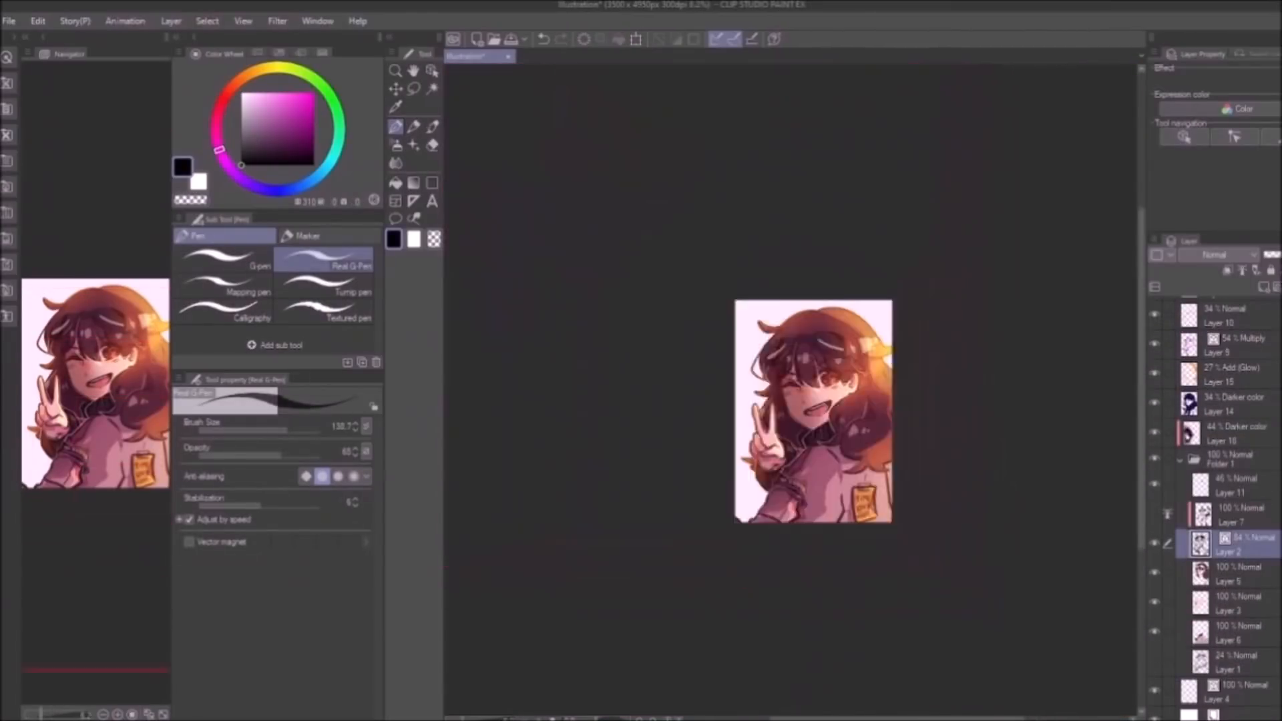
Switch to ananacsp.png and duplicate its single character layer via the layer context menu.
{"action": "left_click", "coordinate": [277, 20]}
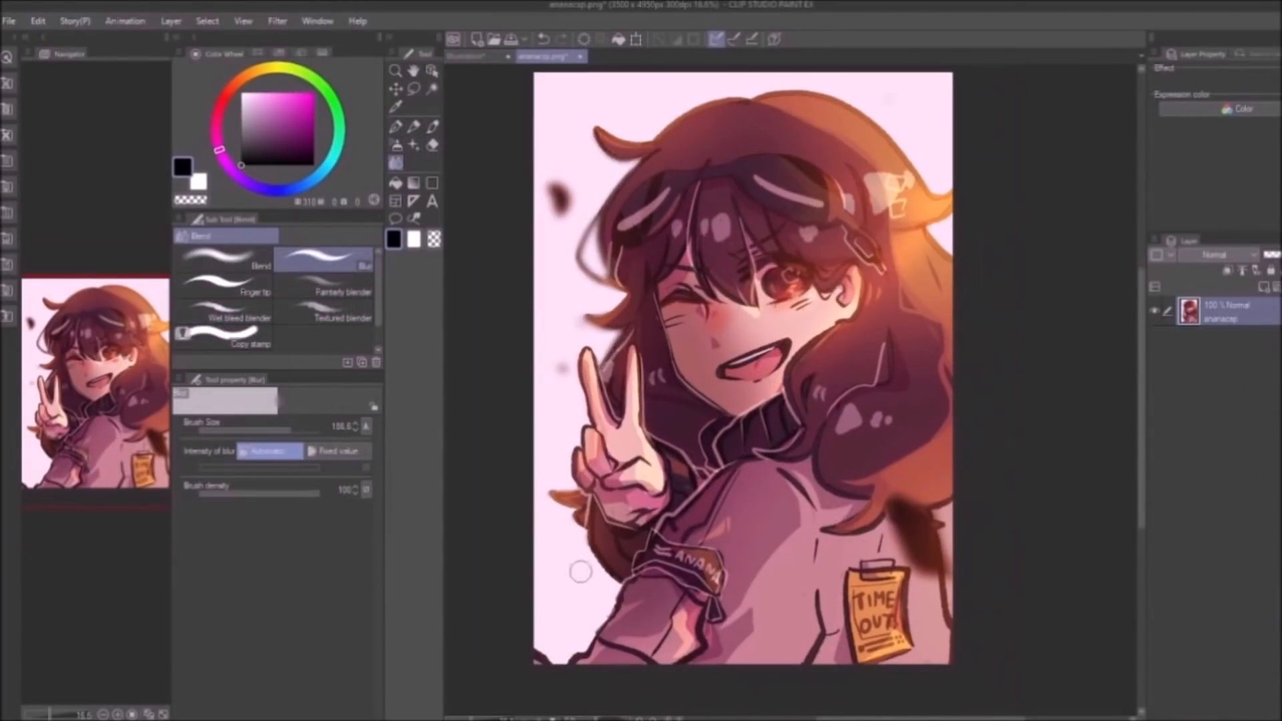
{"action": "left_click", "coordinate": [37, 20]}
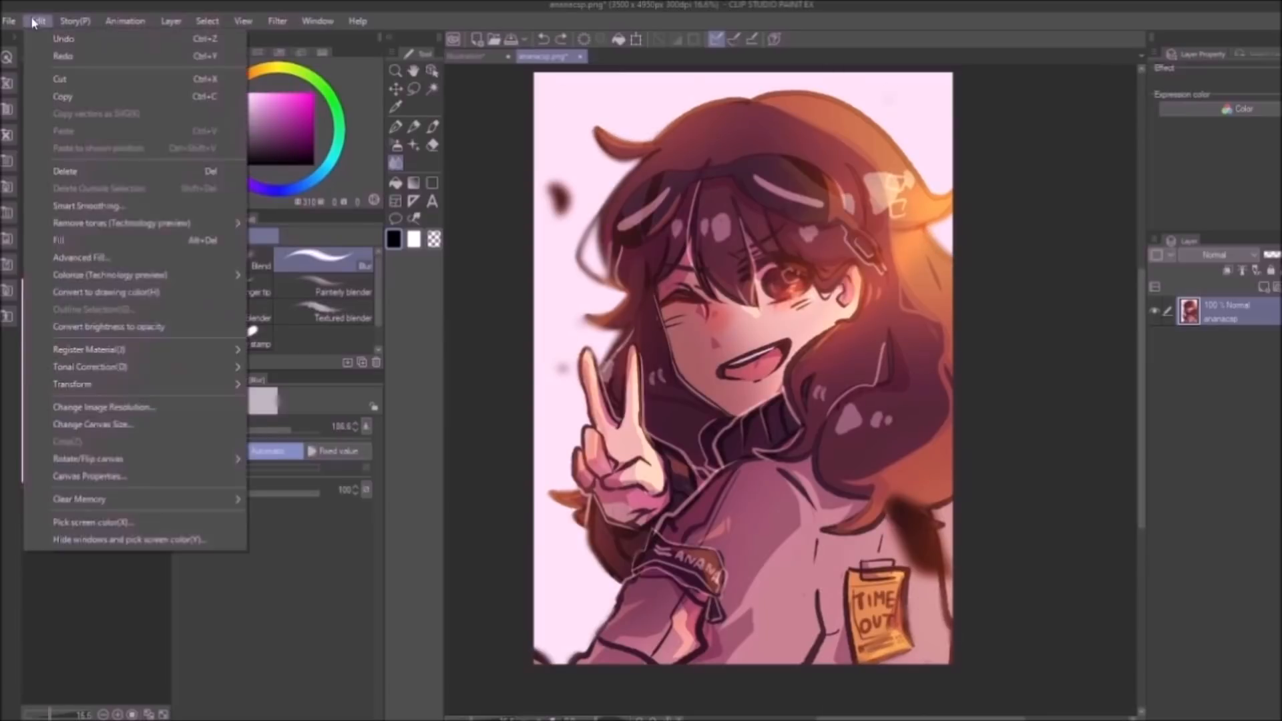
{"action": "left_click", "coordinate": [37, 20]}
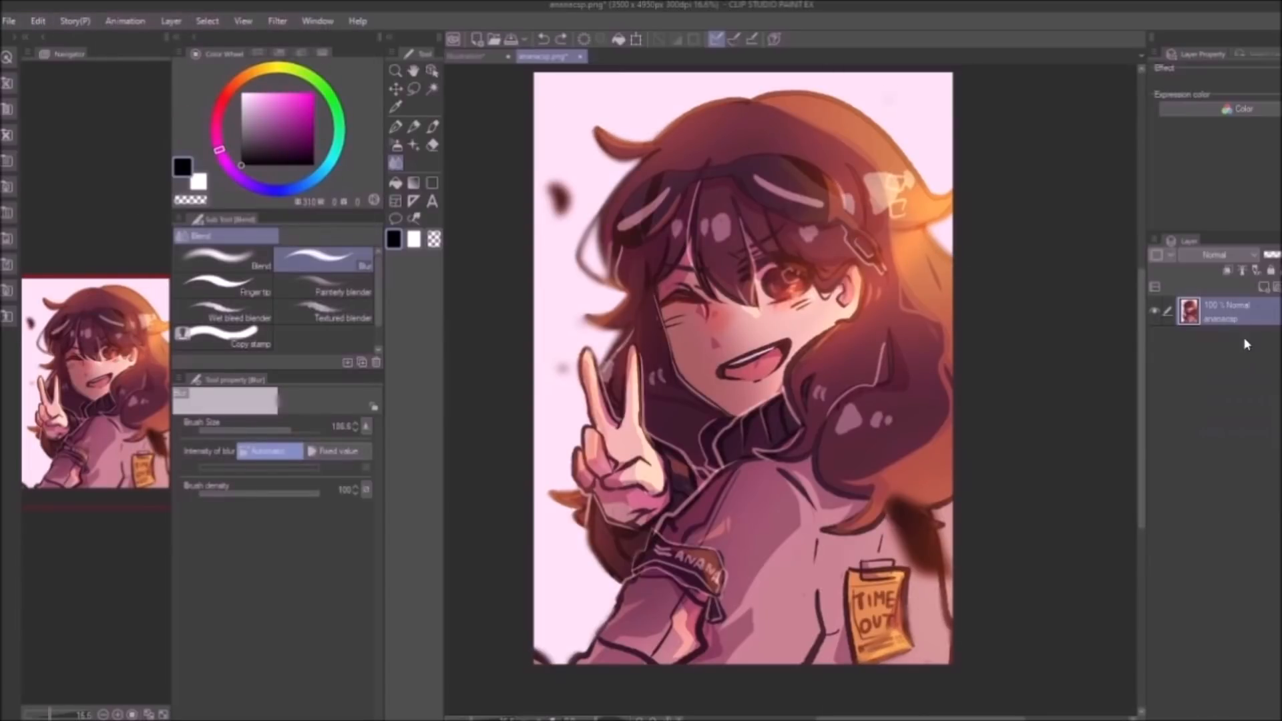
{"action": "right_click", "coordinate": [1226, 313]}
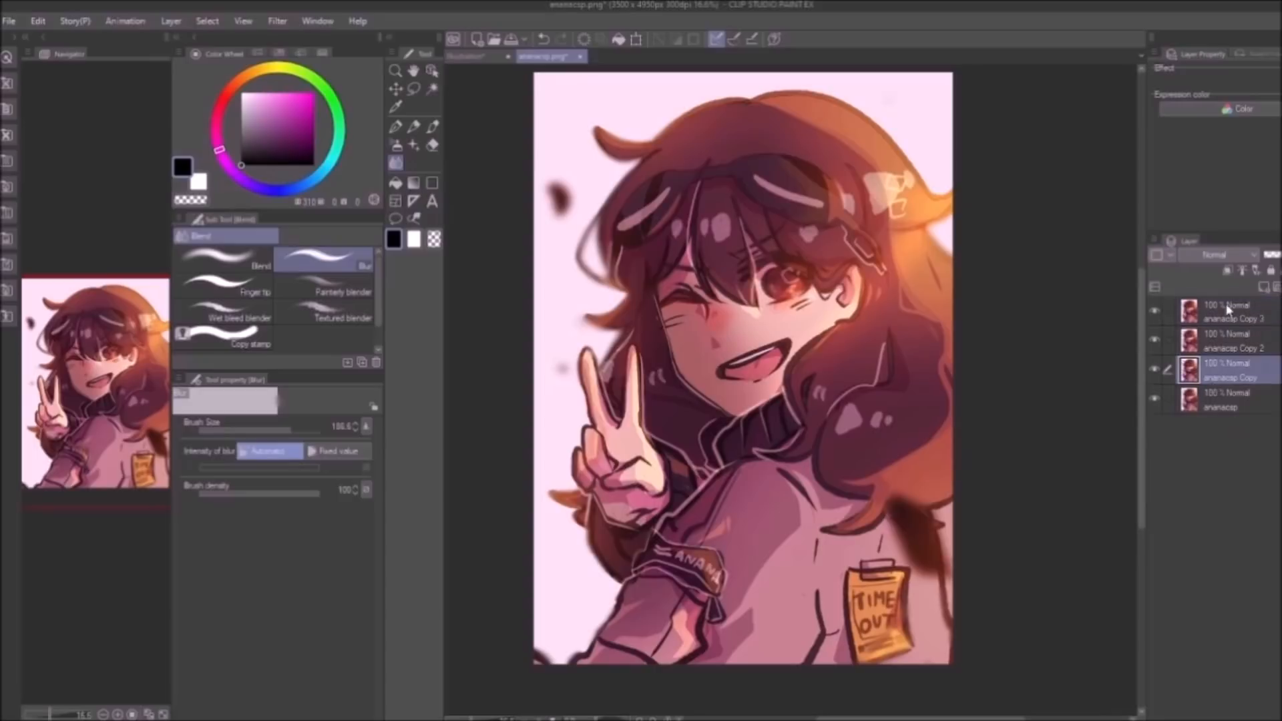
Lower the Red output in Level Correction on Copy 3 so it turns cyan.
{"action": "left_click", "coordinate": [38, 20]}
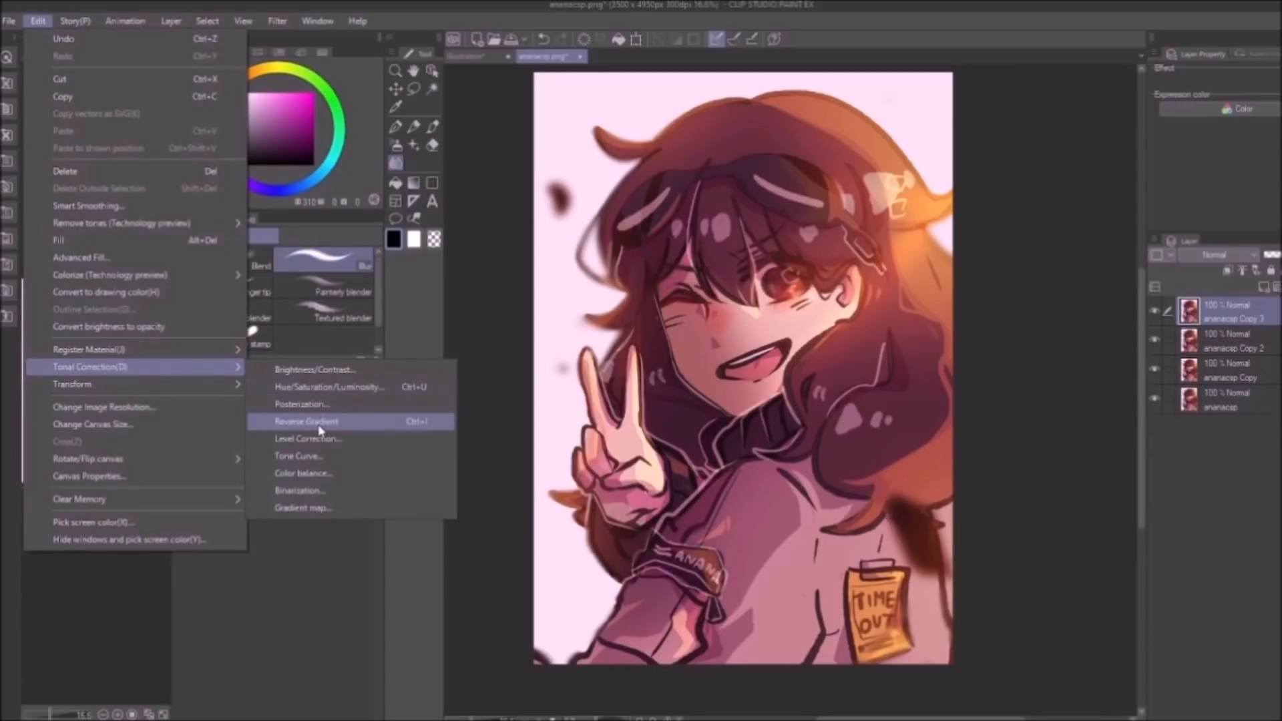
{"action": "left_click", "coordinate": [308, 438]}
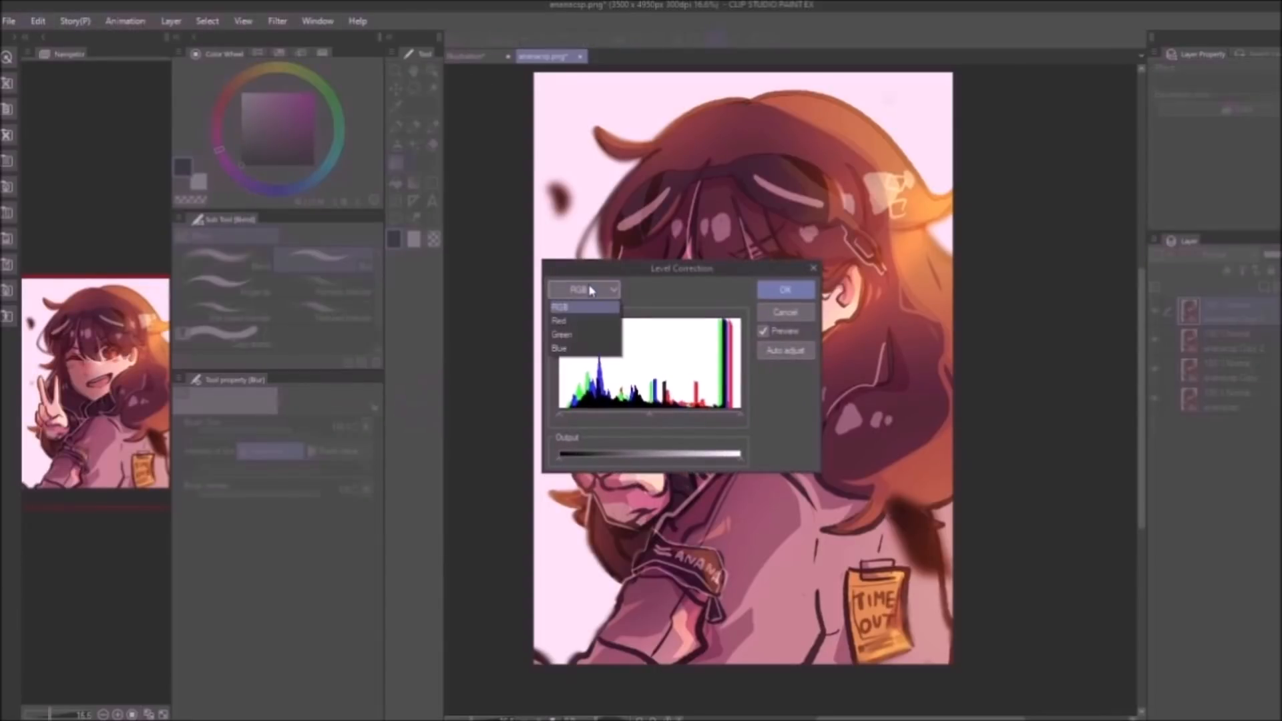
{"action": "left_click", "coordinate": [560, 319]}
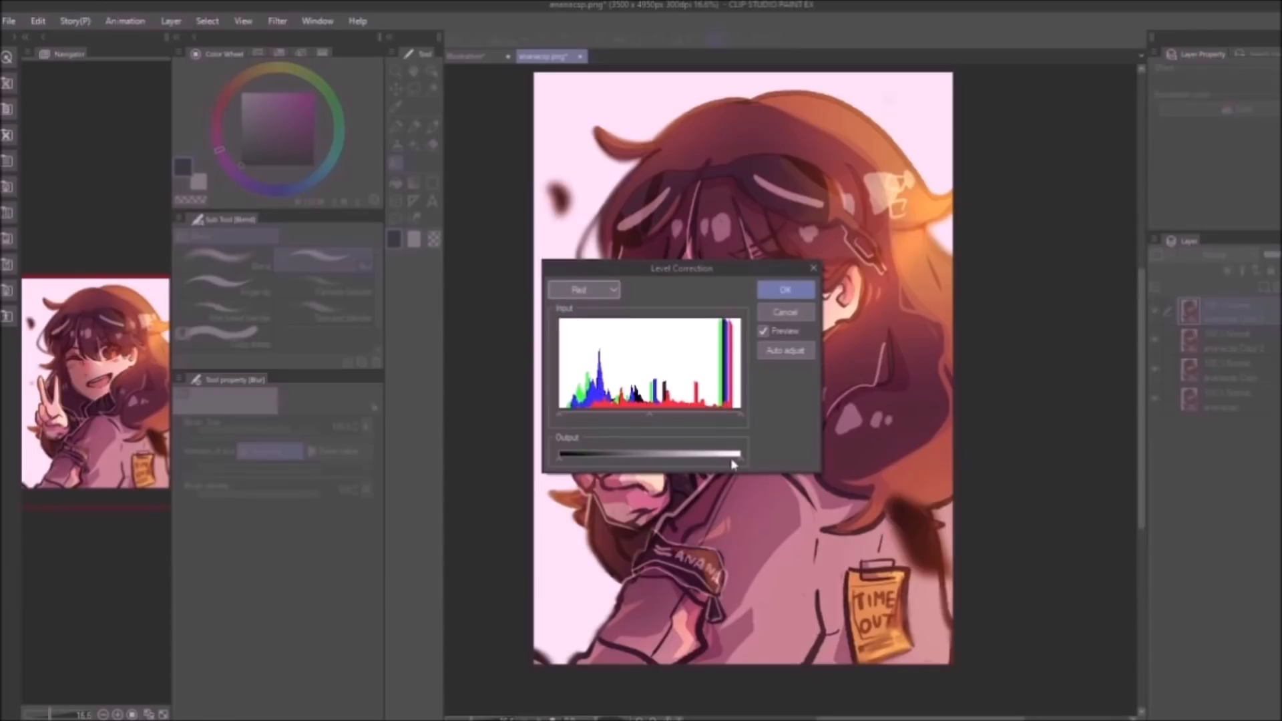
{"action": "left_click", "coordinate": [785, 290]}
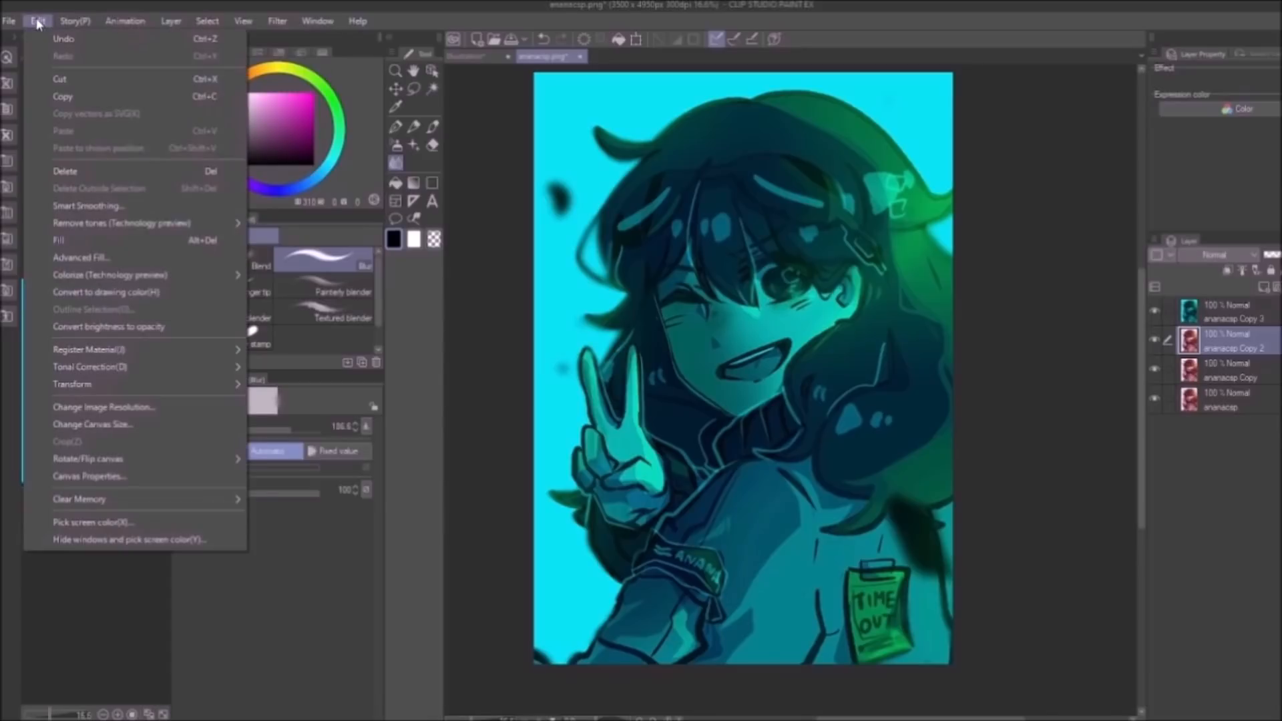
Lower the Blue output on Copy 2 to turn it yellow and bring up its blending mode list.
{"action": "left_click", "coordinate": [9, 20]}
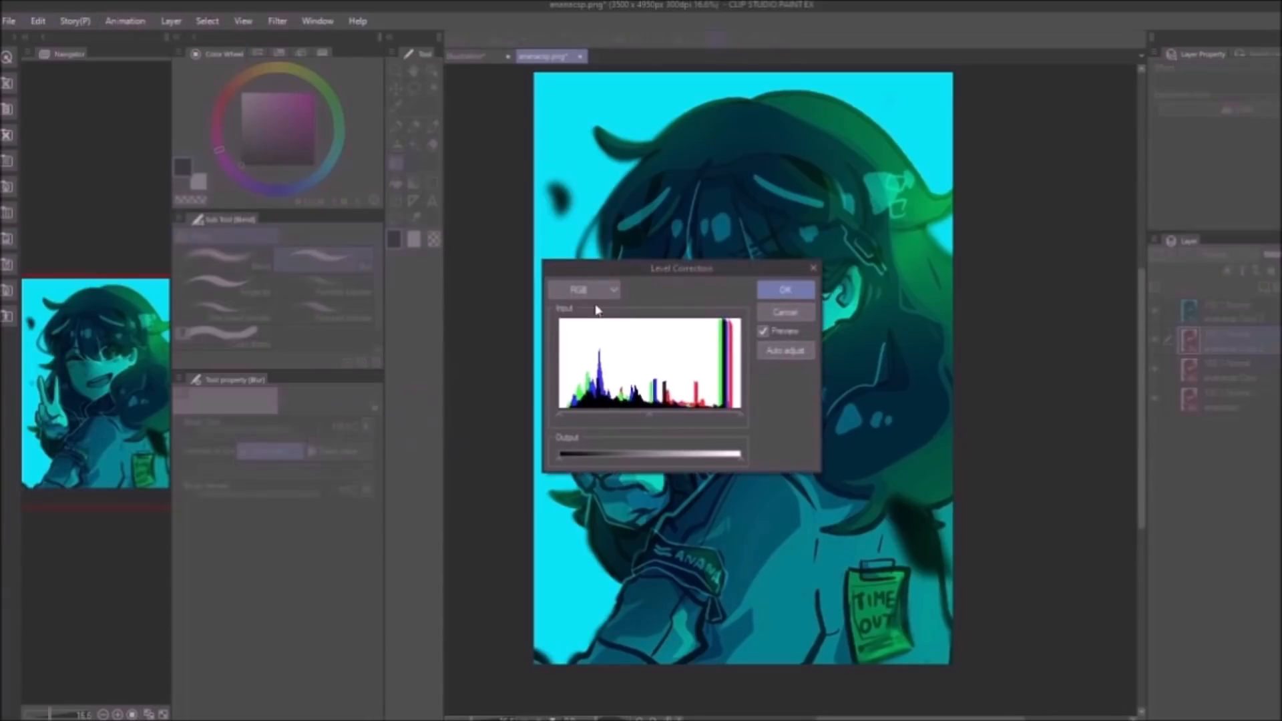
{"action": "left_click", "coordinate": [38, 20]}
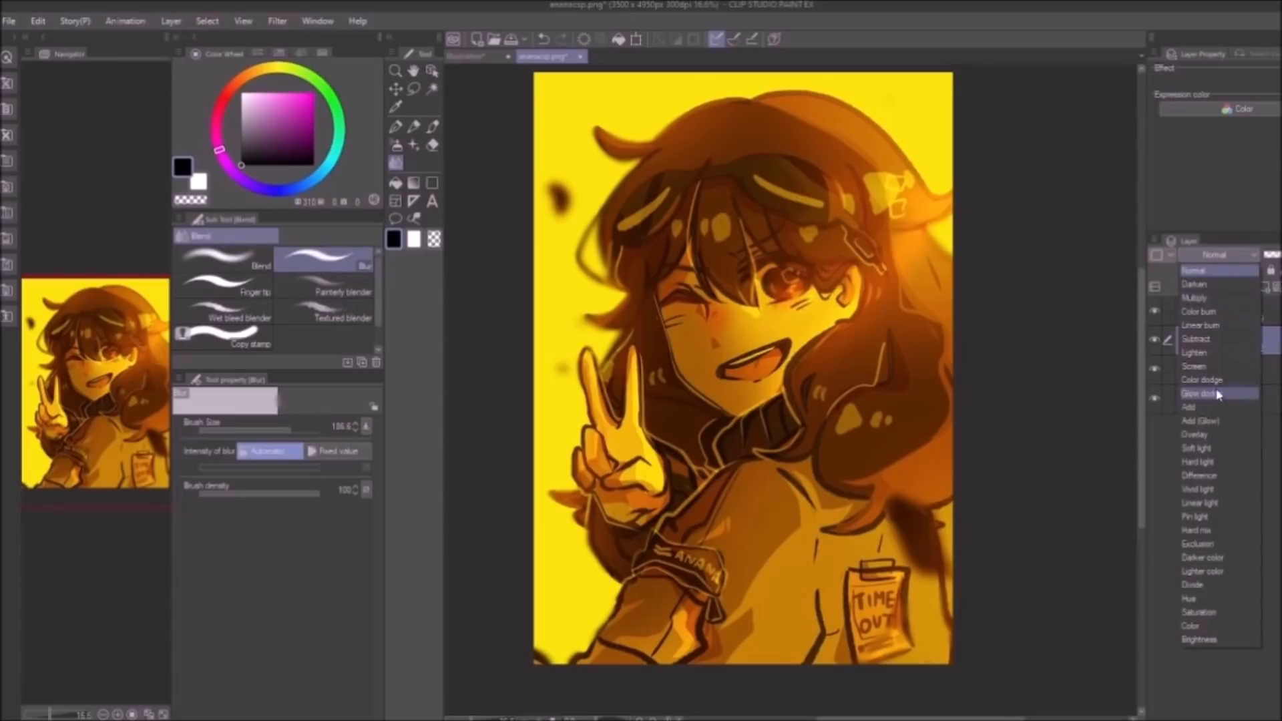
{"action": "left_click", "coordinate": [1202, 393]}
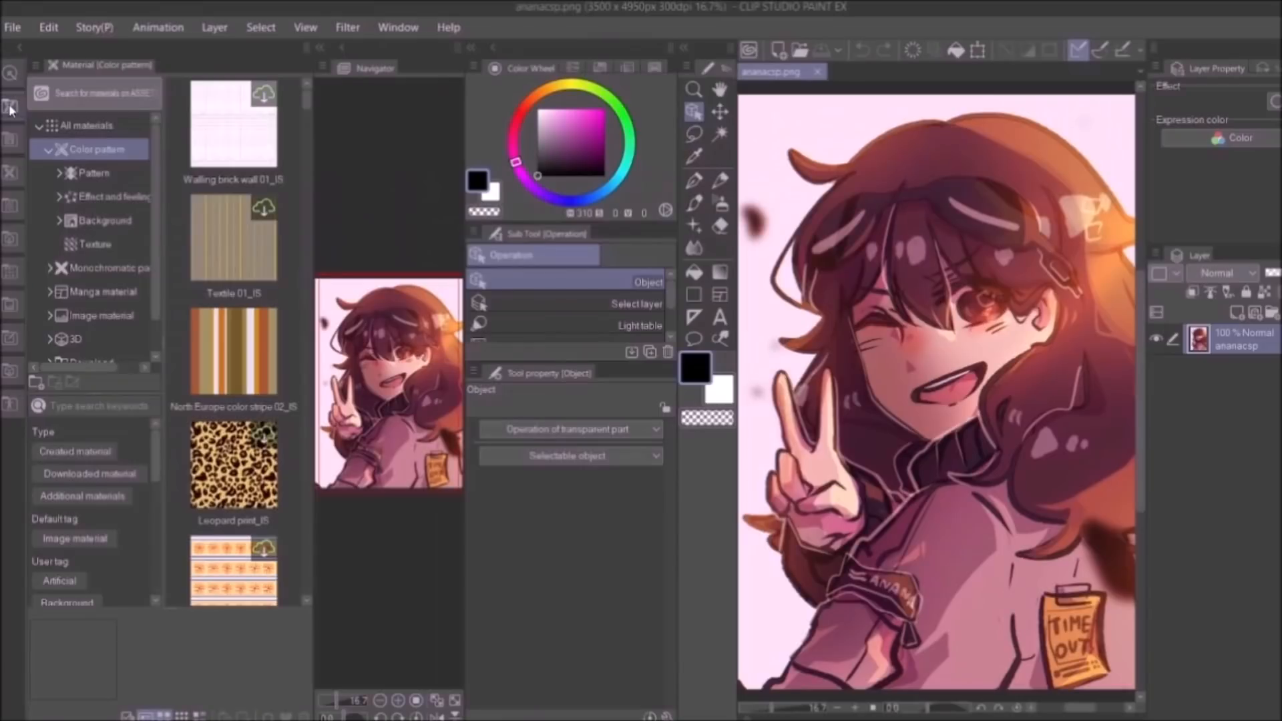
Browse to Monochromatic pattern > Texture materials and preview the paper textures.
{"action": "left_click", "coordinate": [111, 221]}
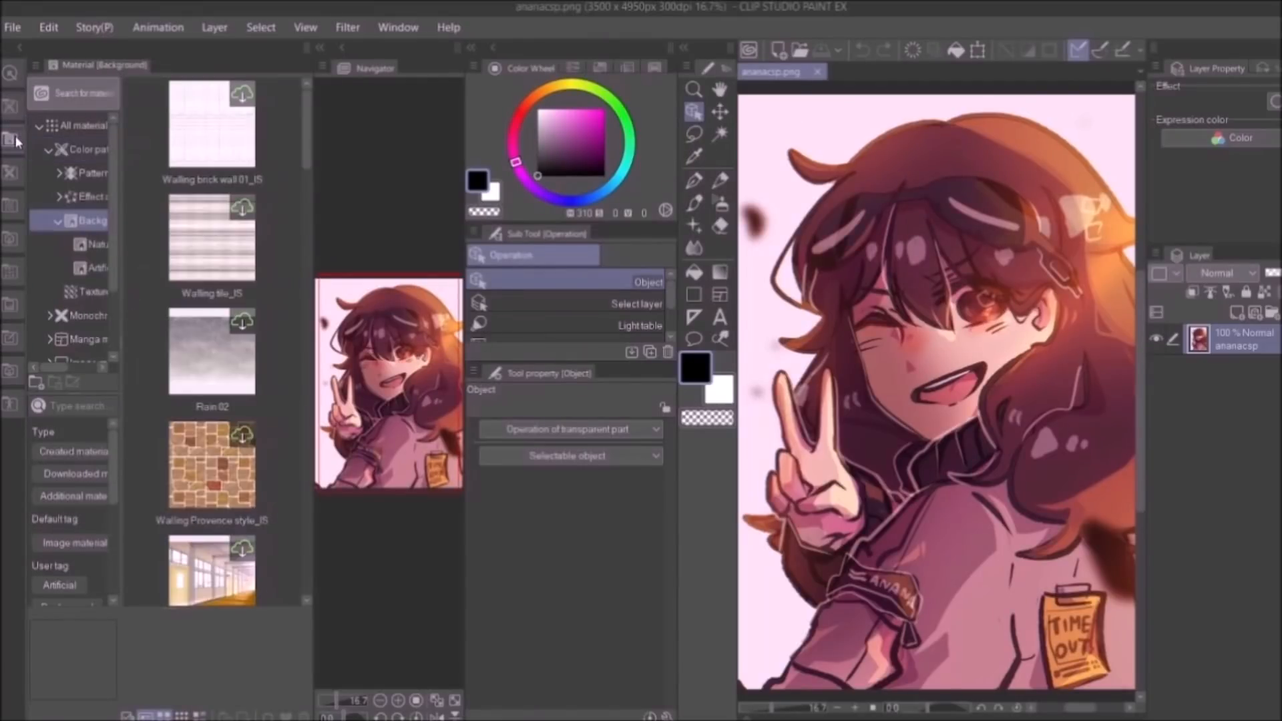
{"action": "left_click", "coordinate": [13, 173]}
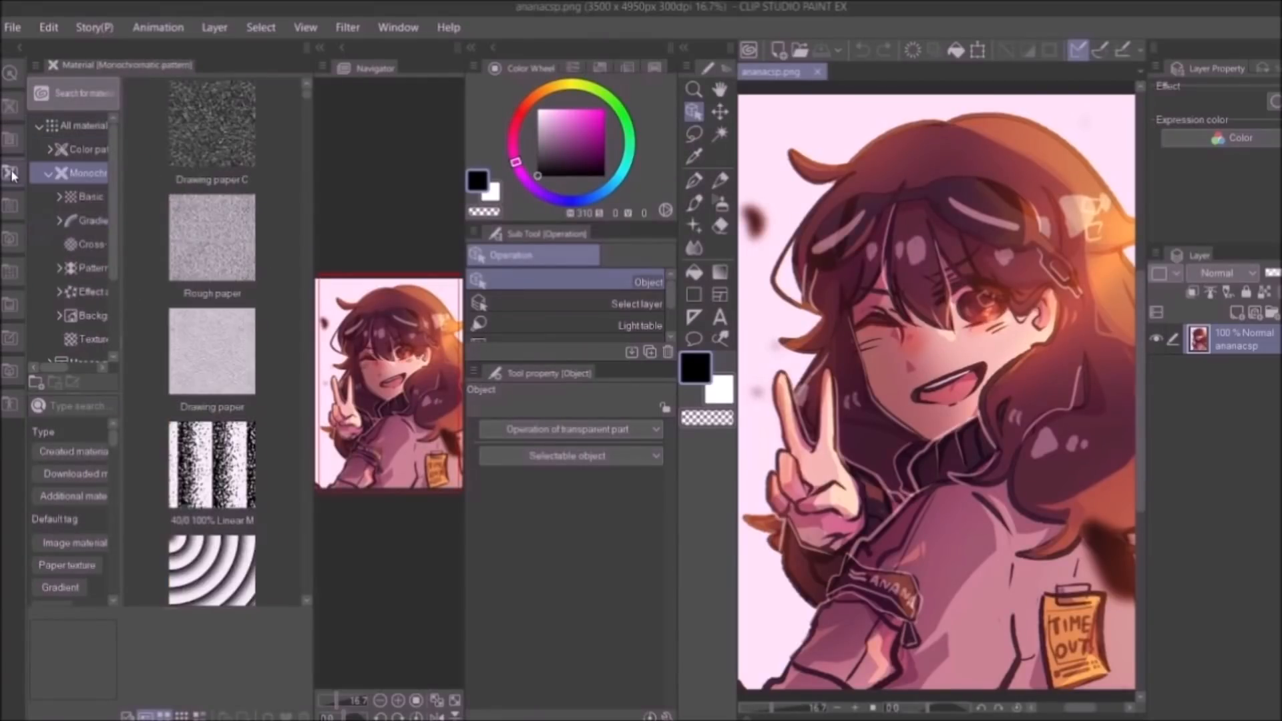
{"action": "left_click", "coordinate": [211, 351]}
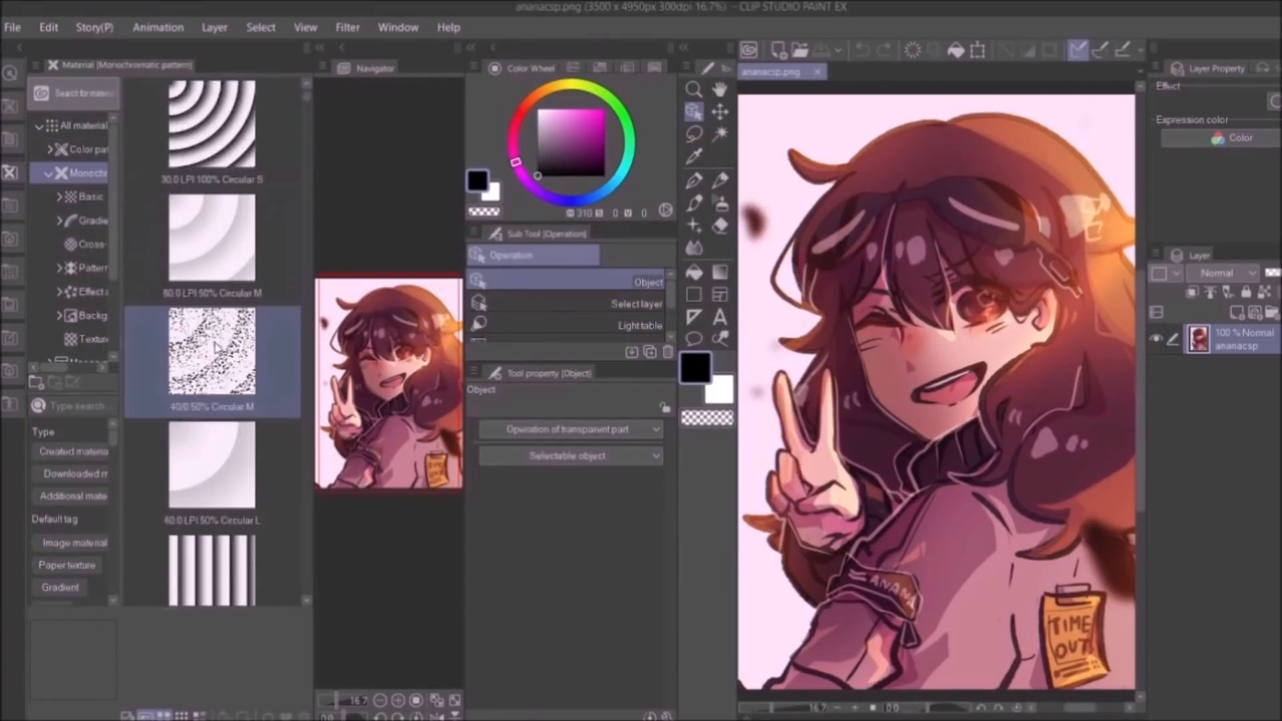
{"action": "scroll", "scroll_direction": "down", "scroll_amount": 3}
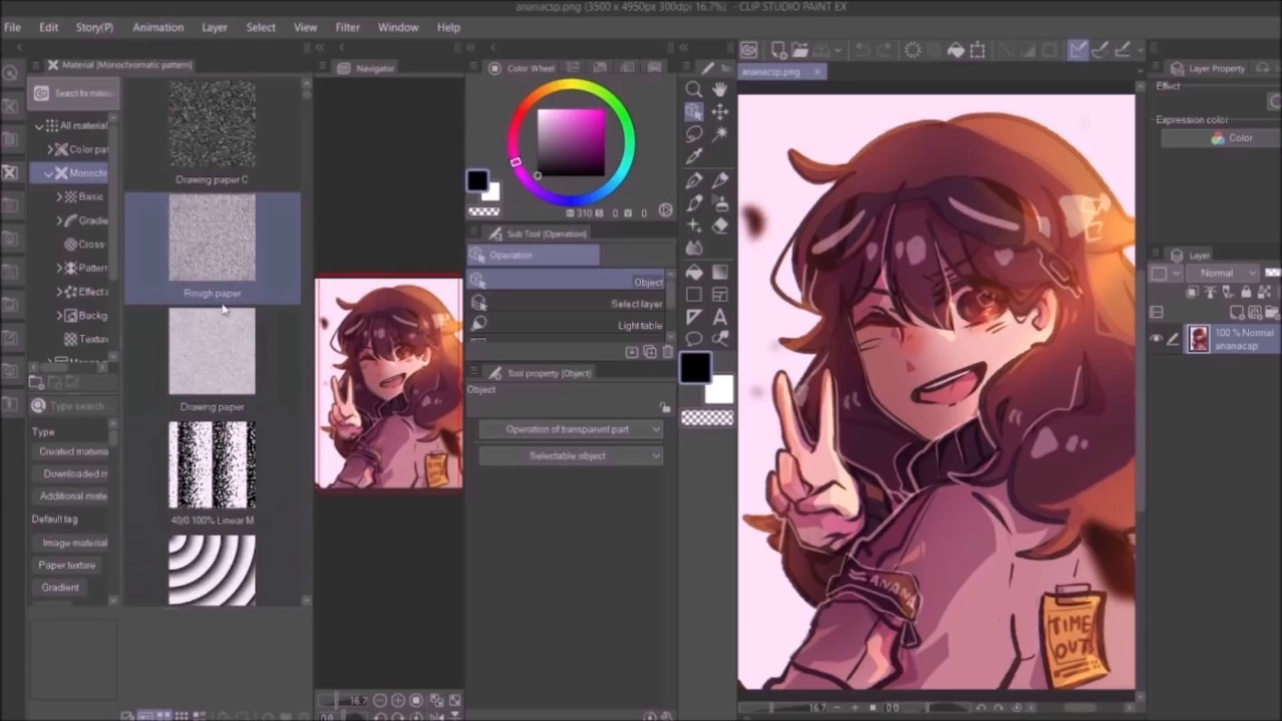
{"action": "left_click", "coordinate": [211, 131]}
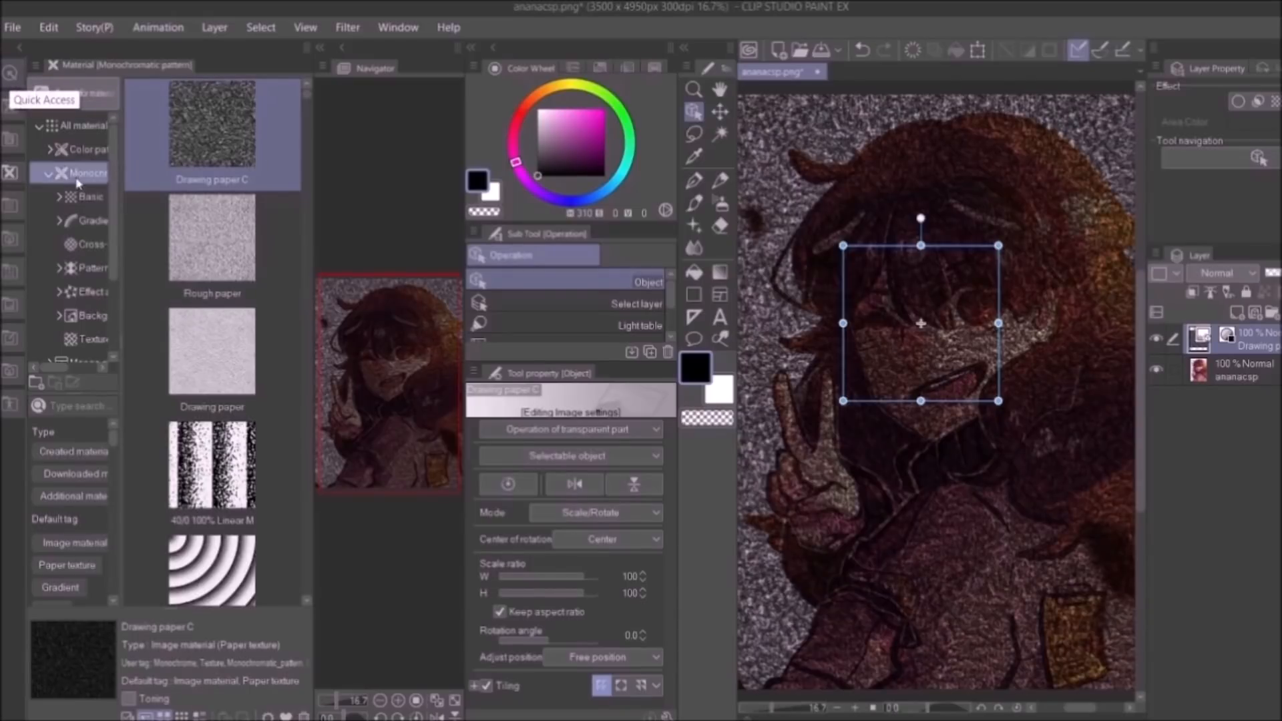
Add Rough paper over the illustration, set the textures to Overlay and lower opacity to about 30% and 14%.
{"action": "left_click", "coordinate": [211, 237]}
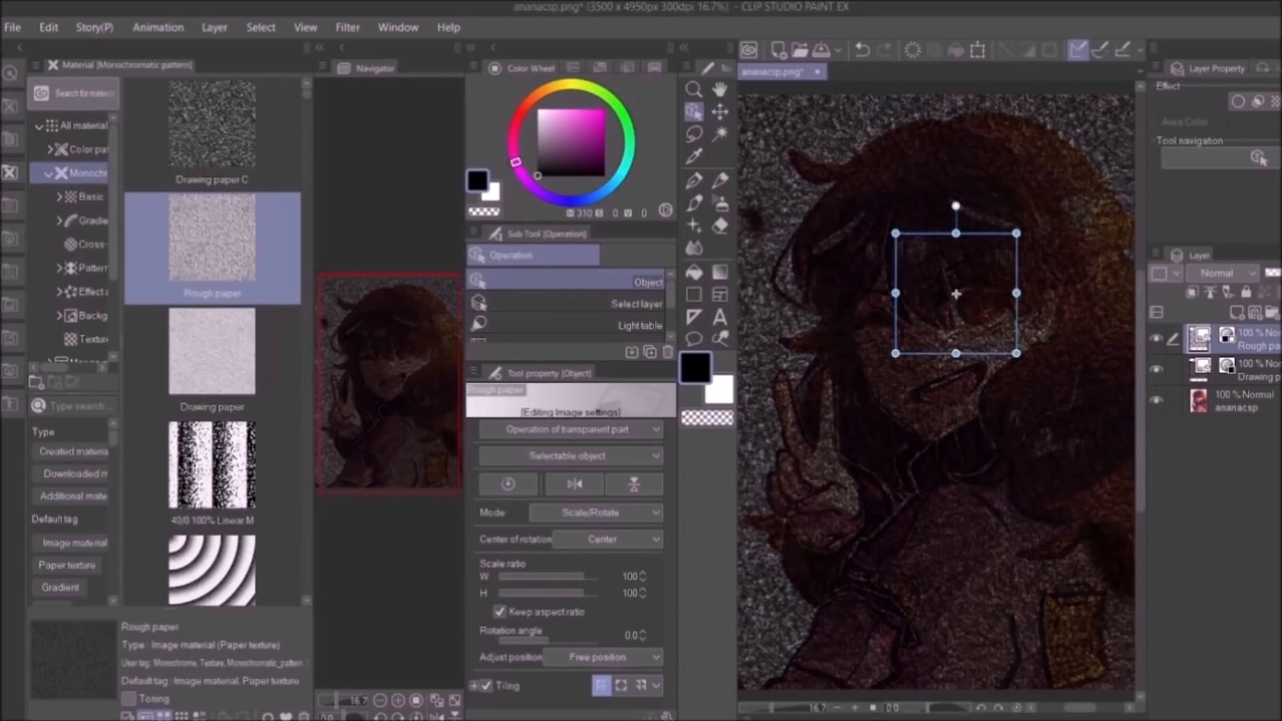
{"action": "left_click", "coordinate": [10, 73]}
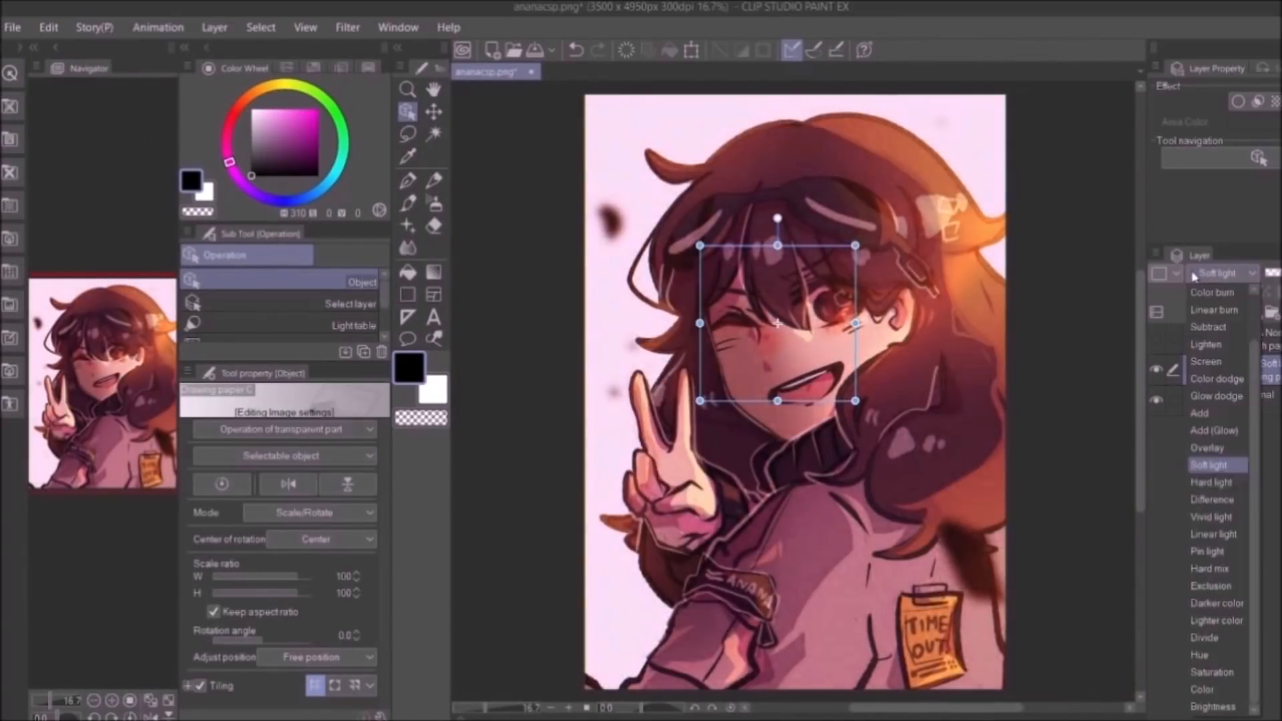
{"action": "left_click", "coordinate": [1217, 395]}
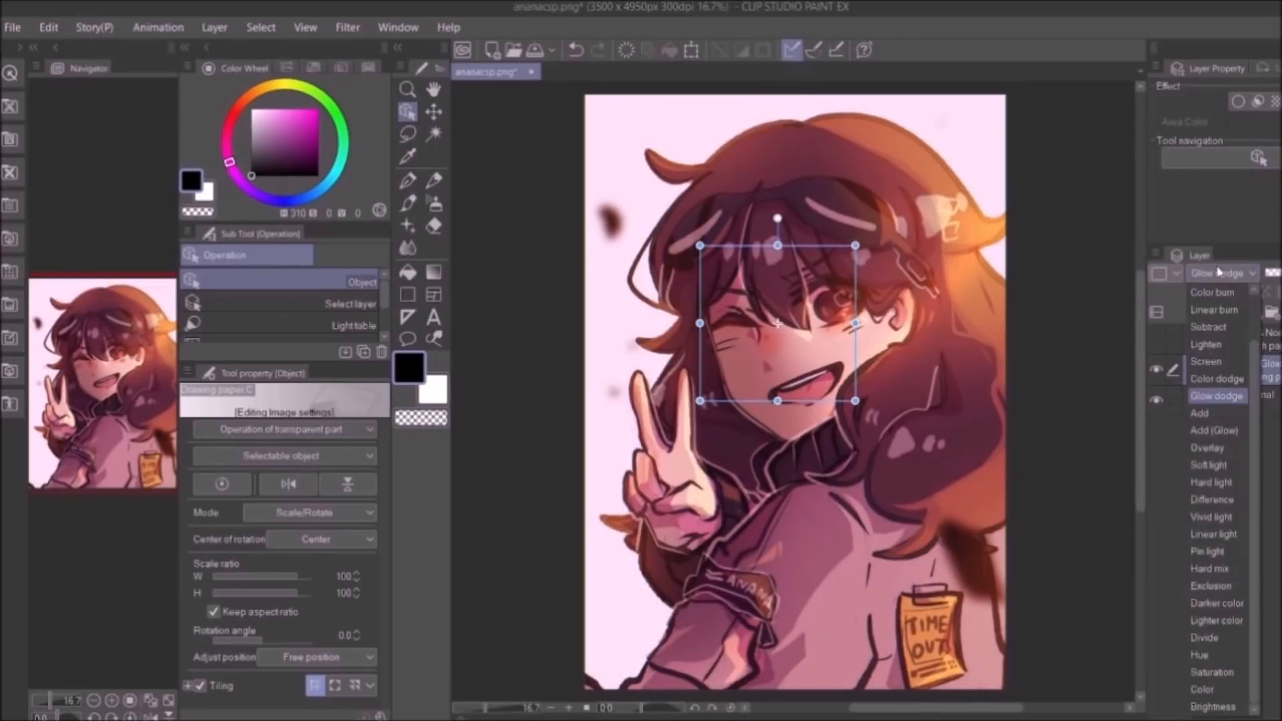
{"action": "left_click", "coordinate": [1208, 447]}
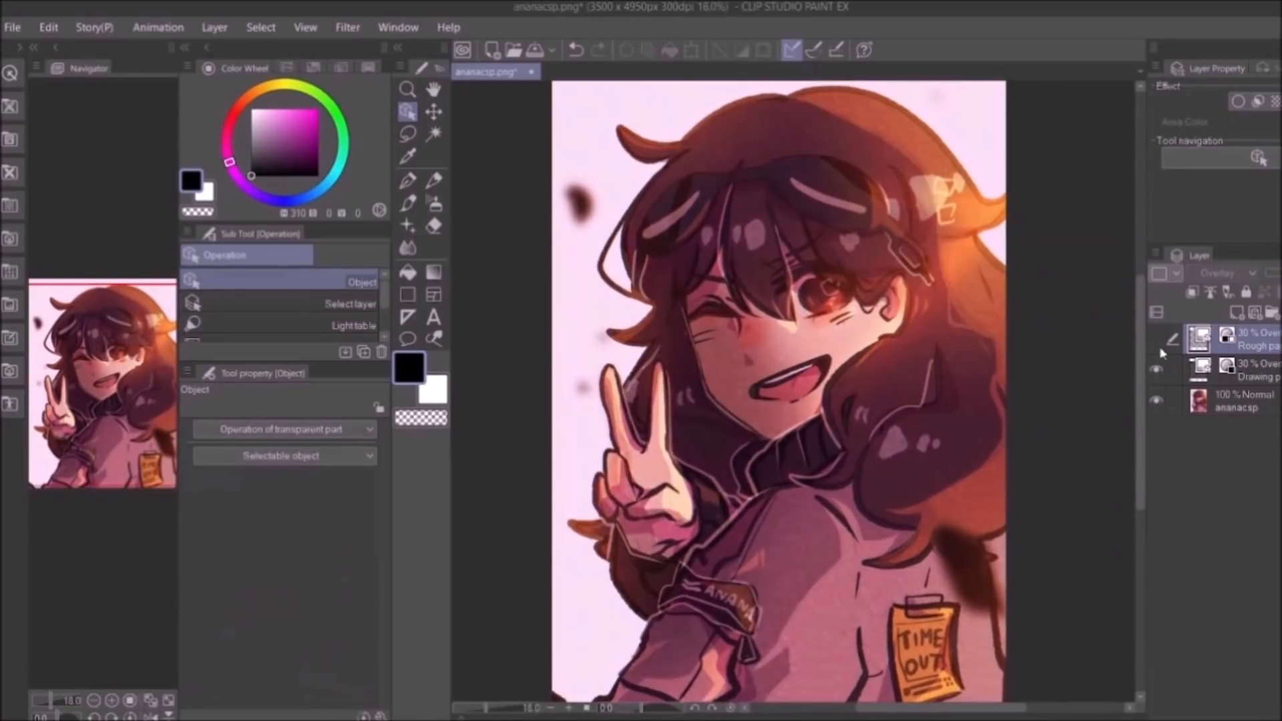
{"action": "left_click", "coordinate": [1244, 369]}
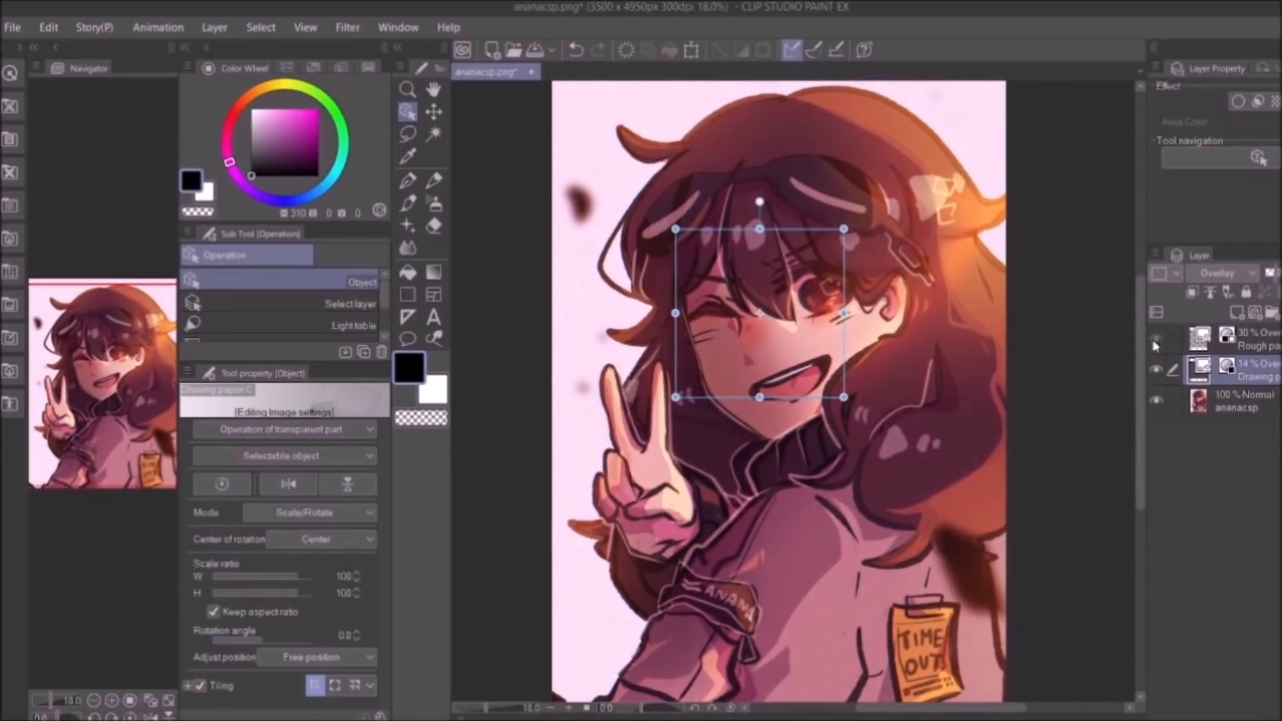